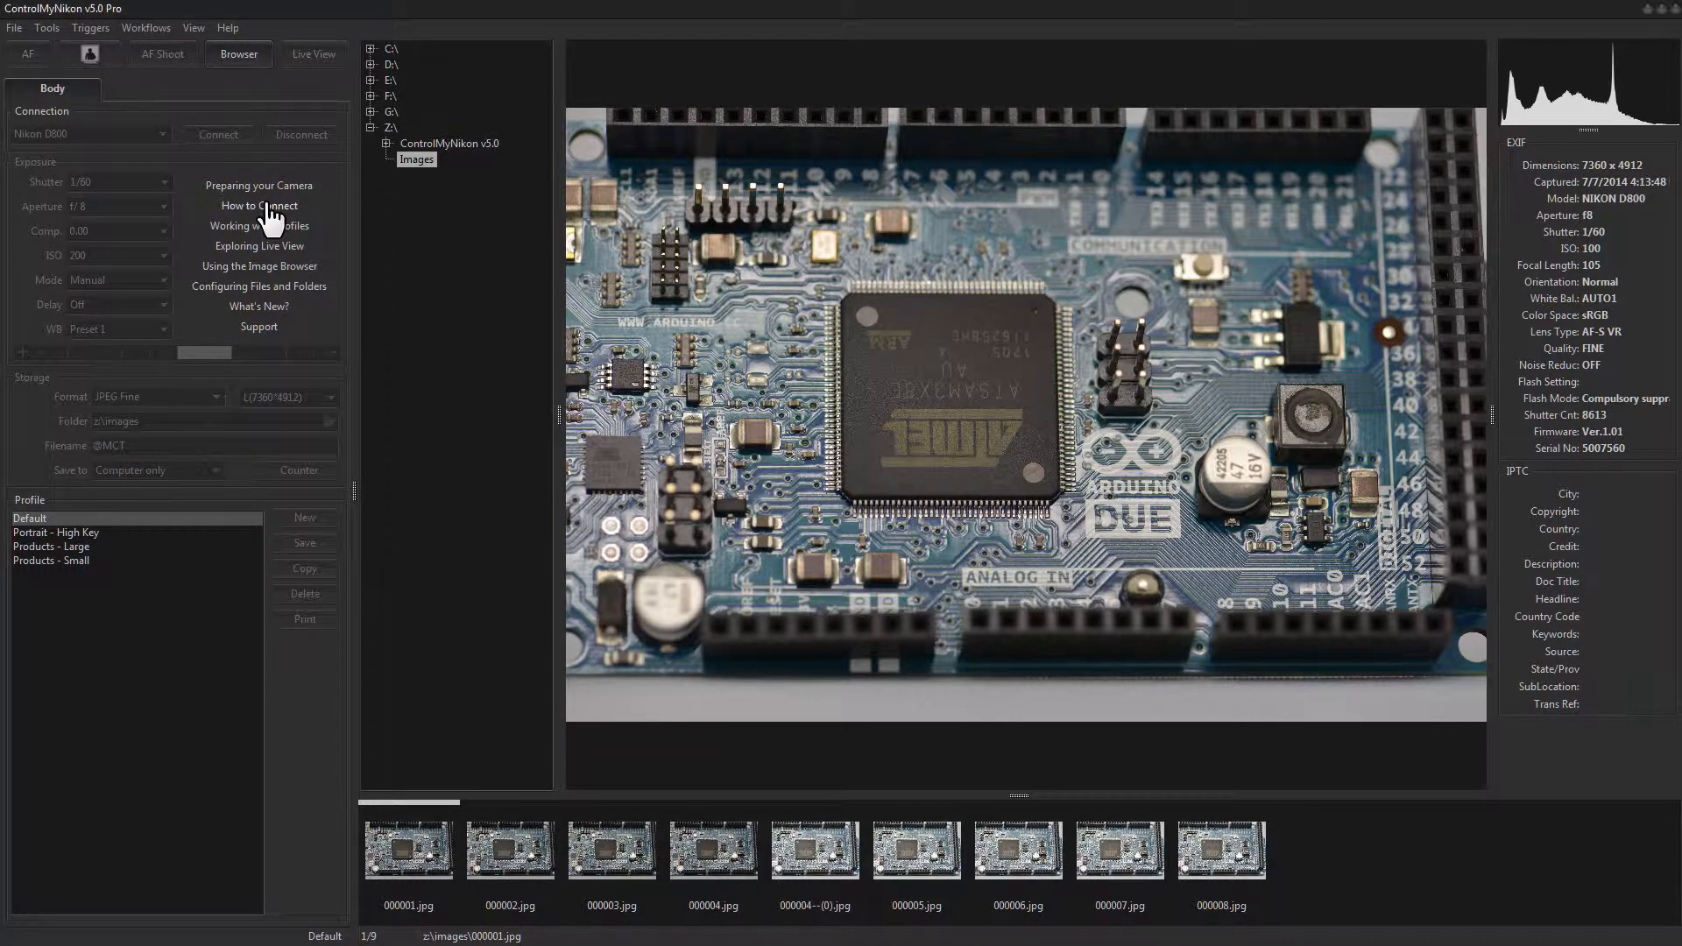
- Start Live View so the camera feed of the Arduino Due board is shown
left_click(314, 55)
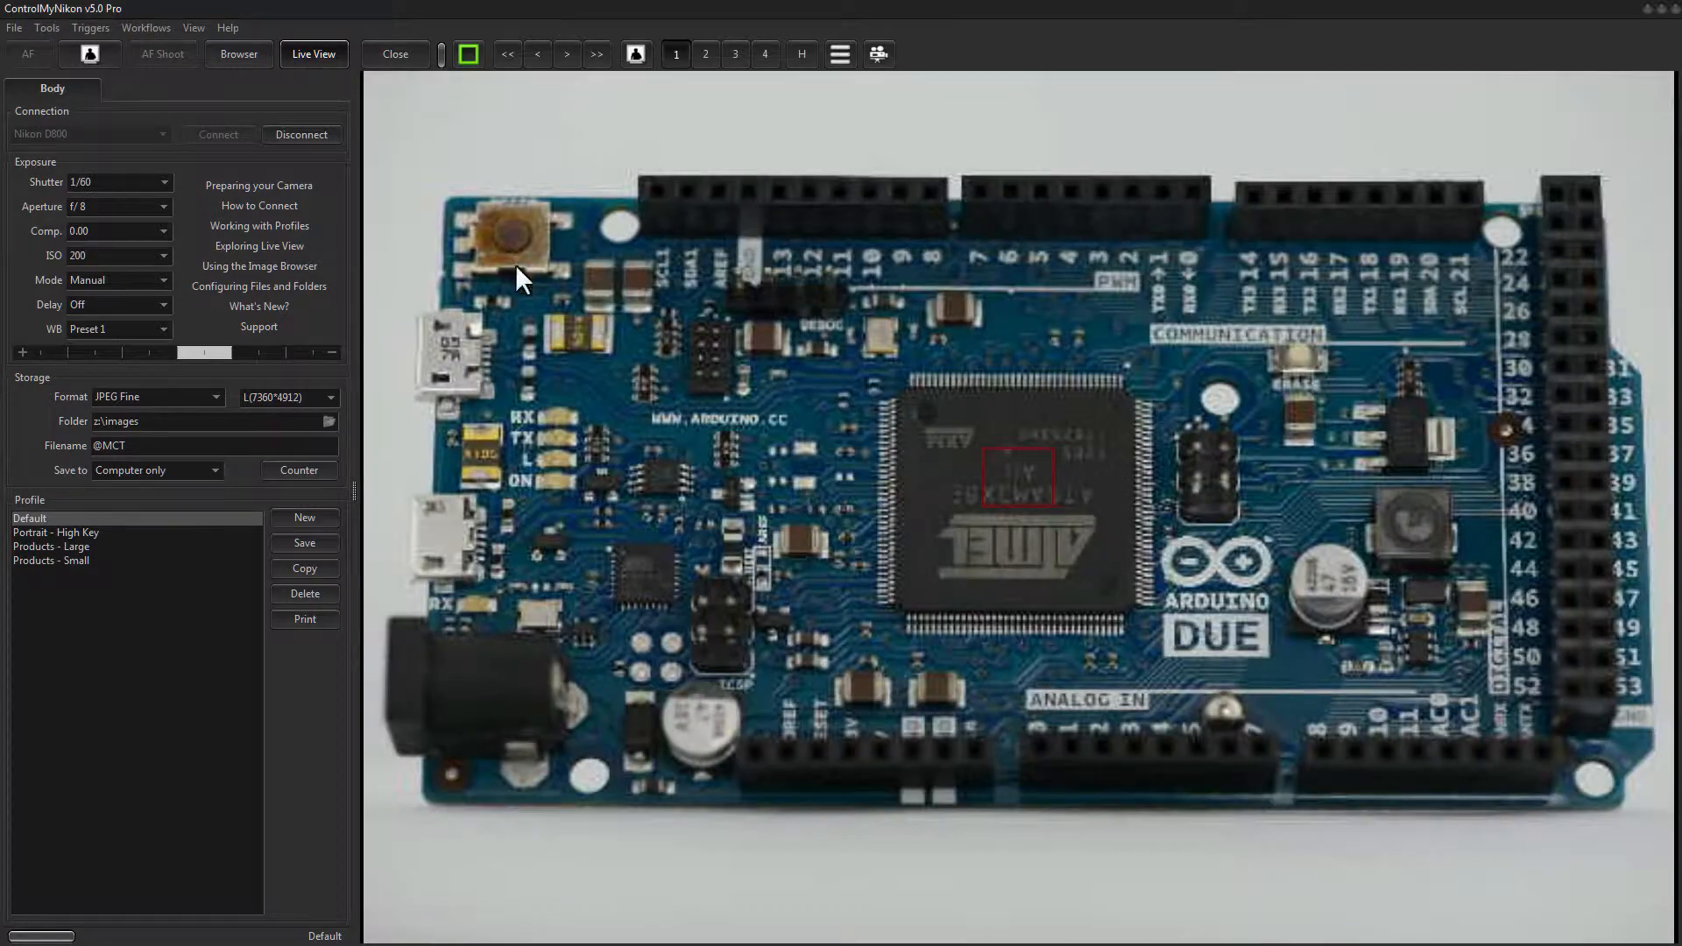
mouse_move(661, 397)
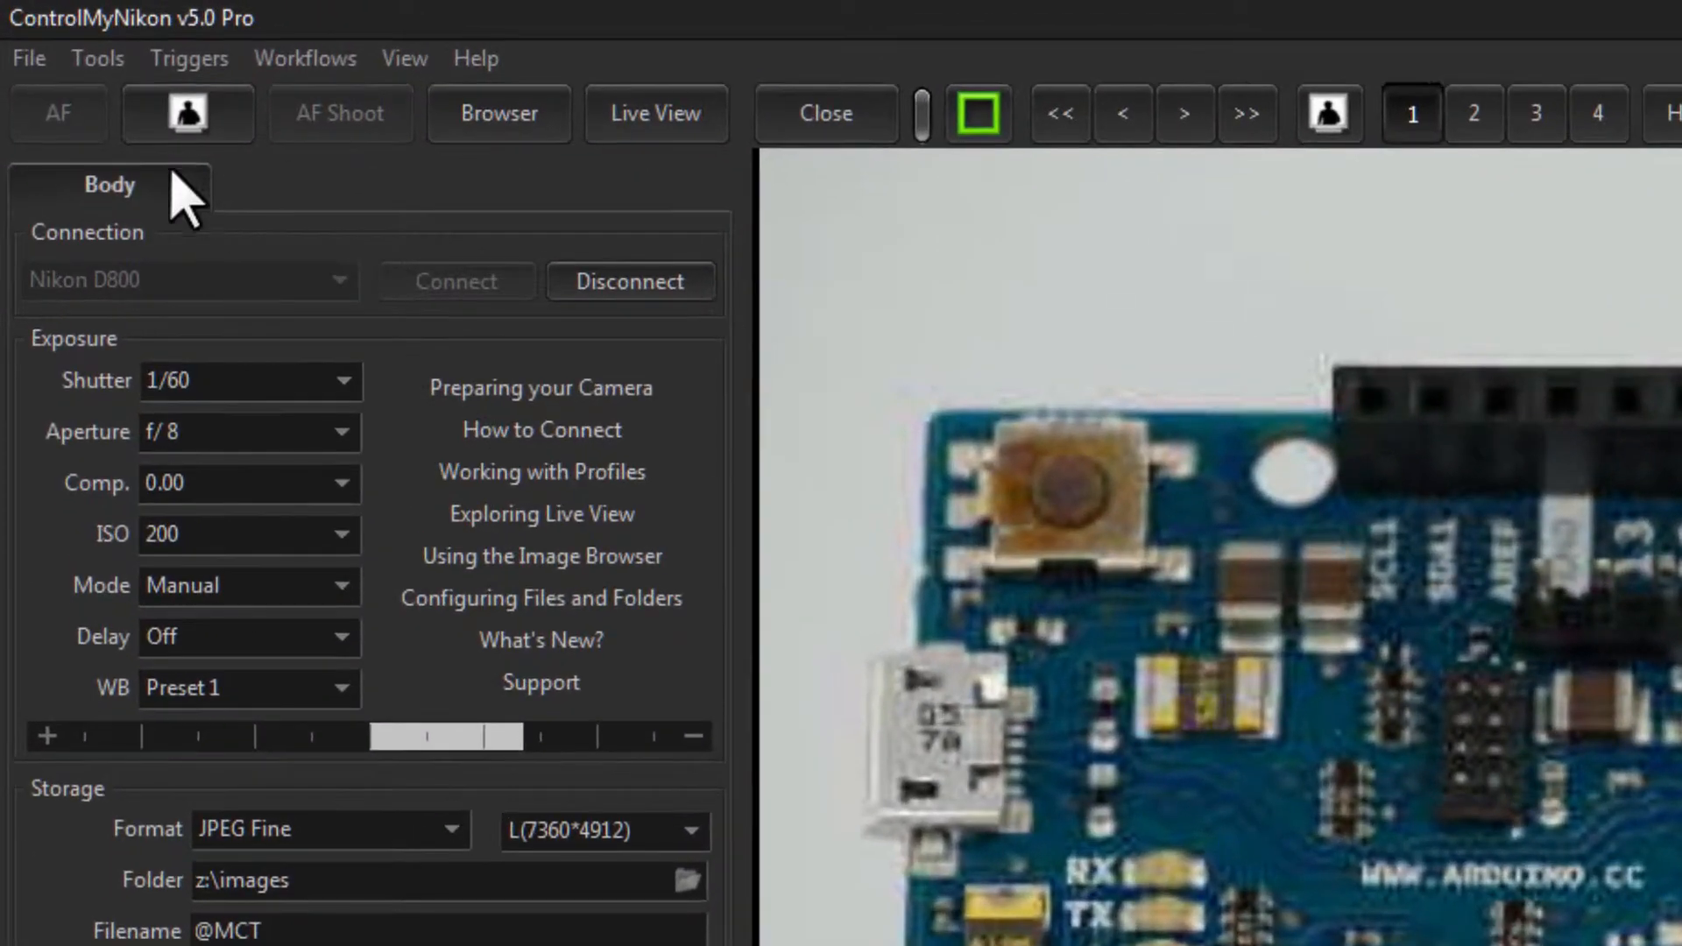
- Begin Calibrate WB from the Tools menu and choose Preset 4 as the preset to calibrate
left_click(96, 57)
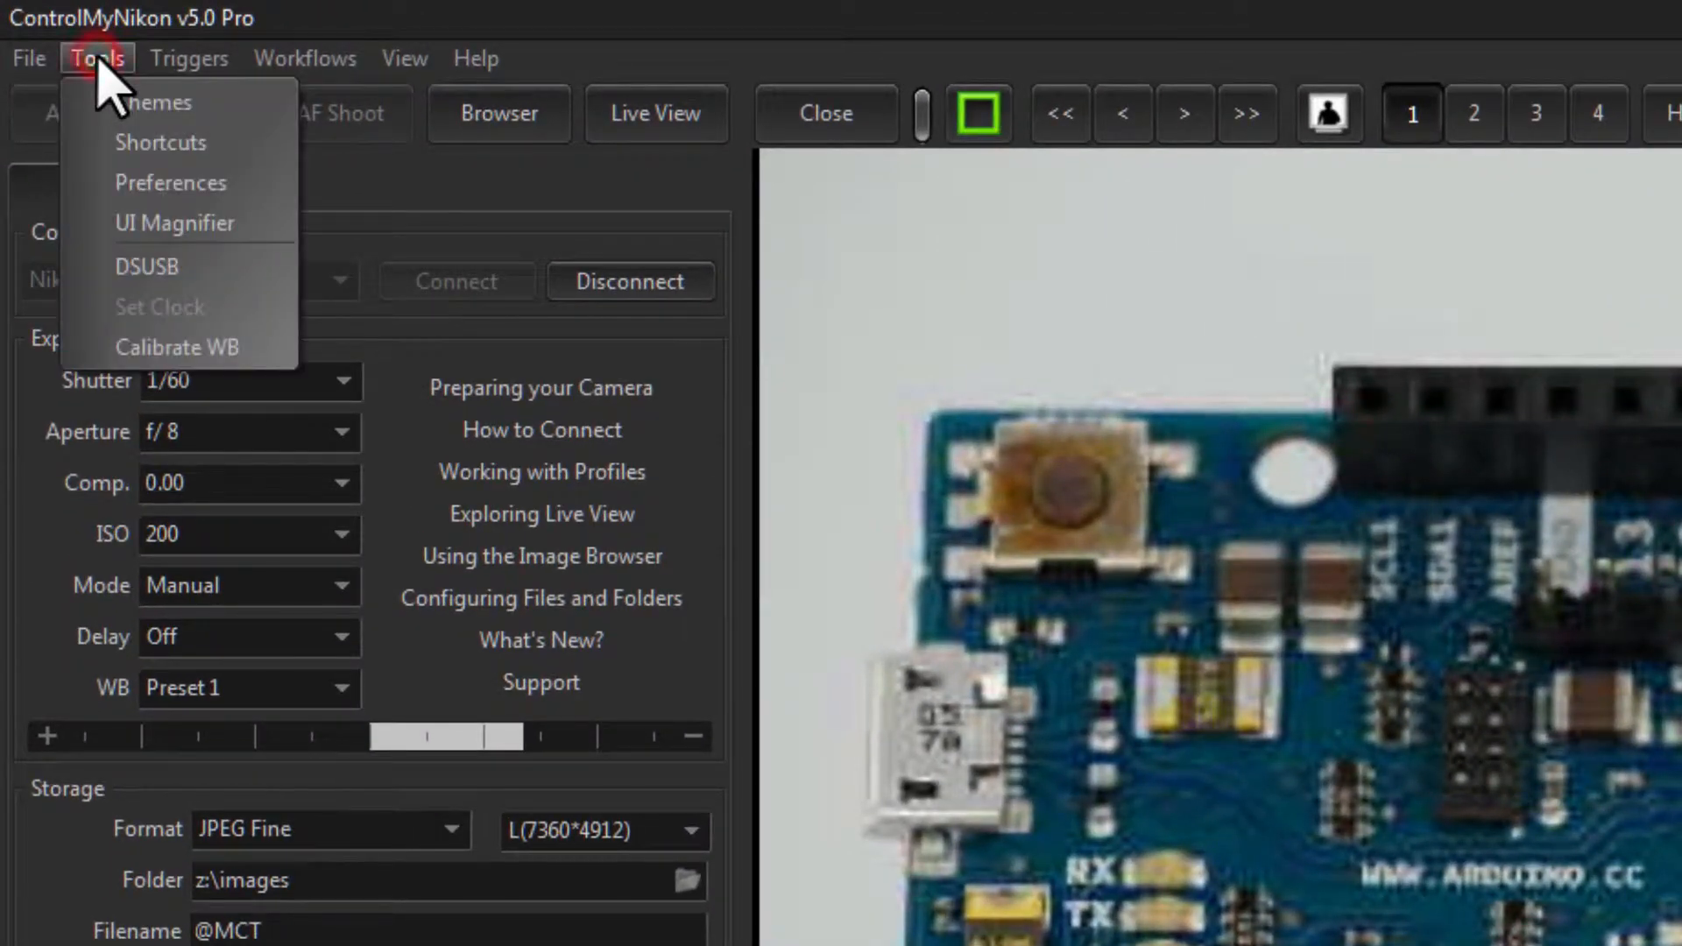
mouse_move(179, 347)
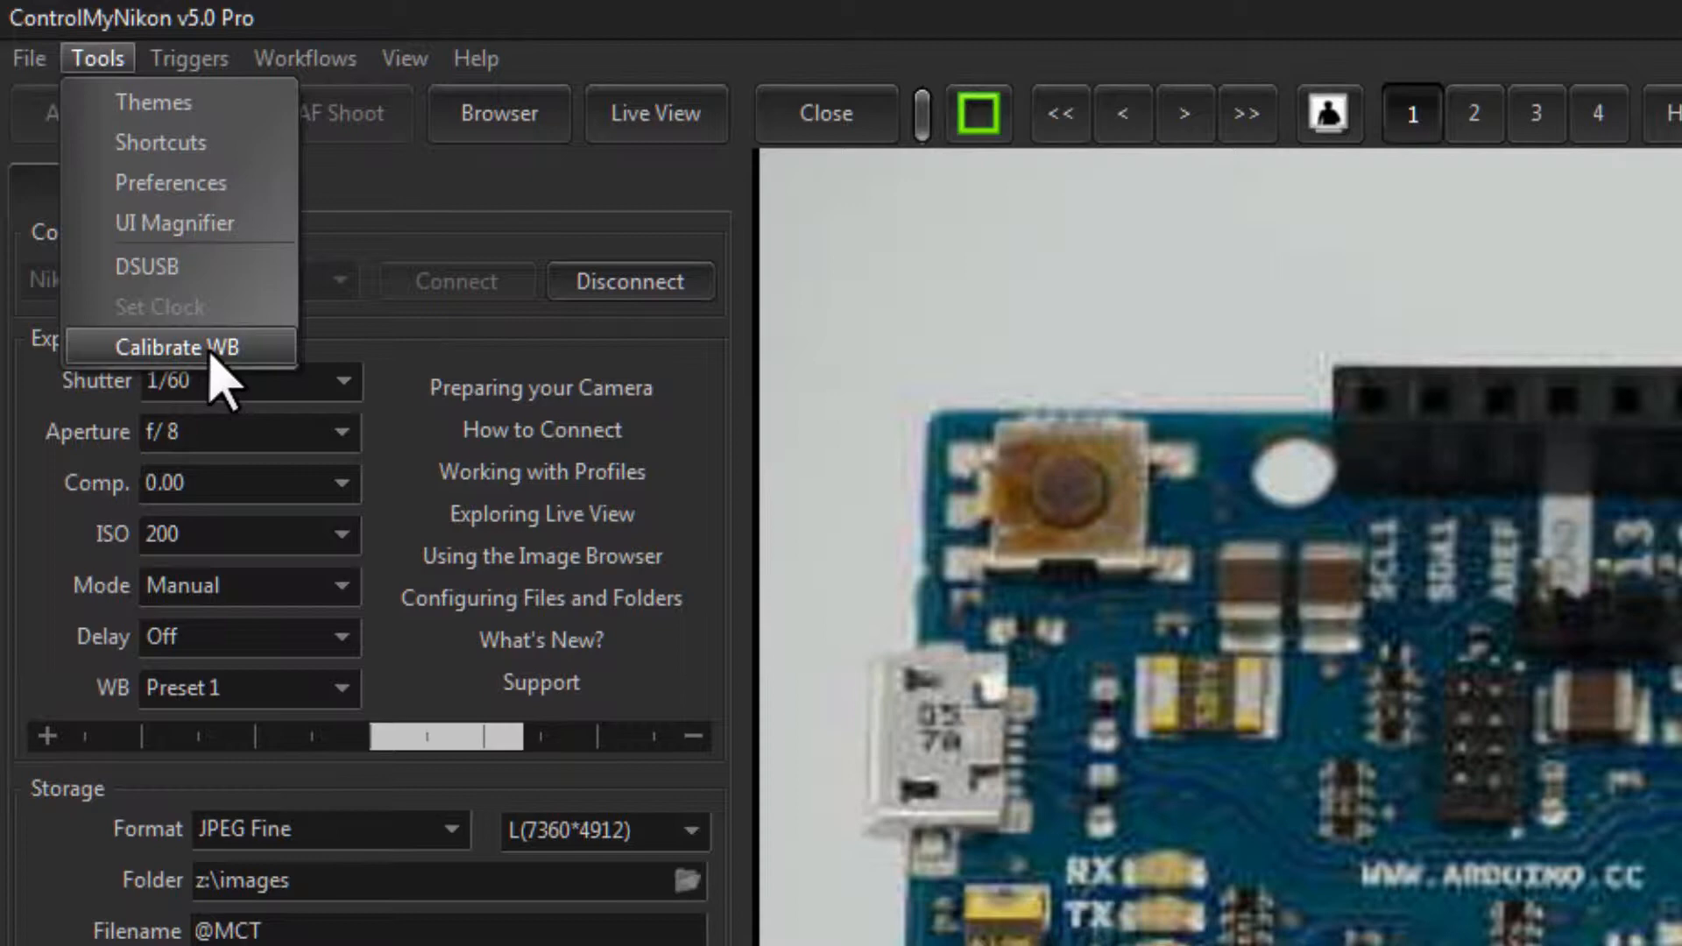
left_click(176, 347)
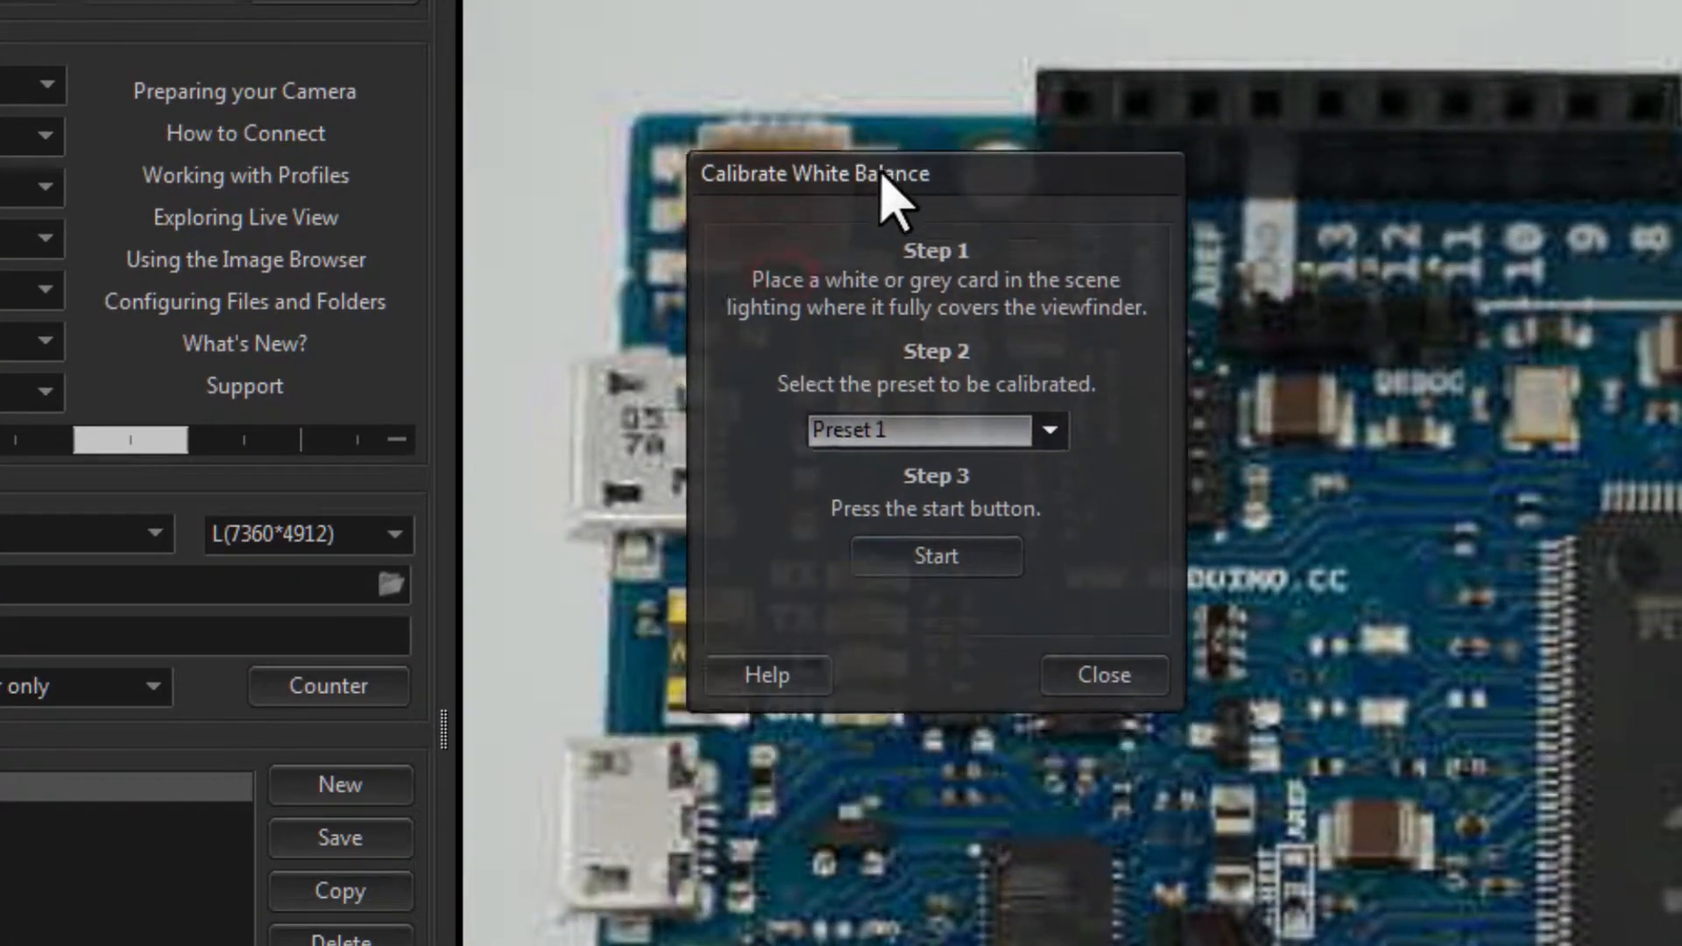
left_click(1048, 431)
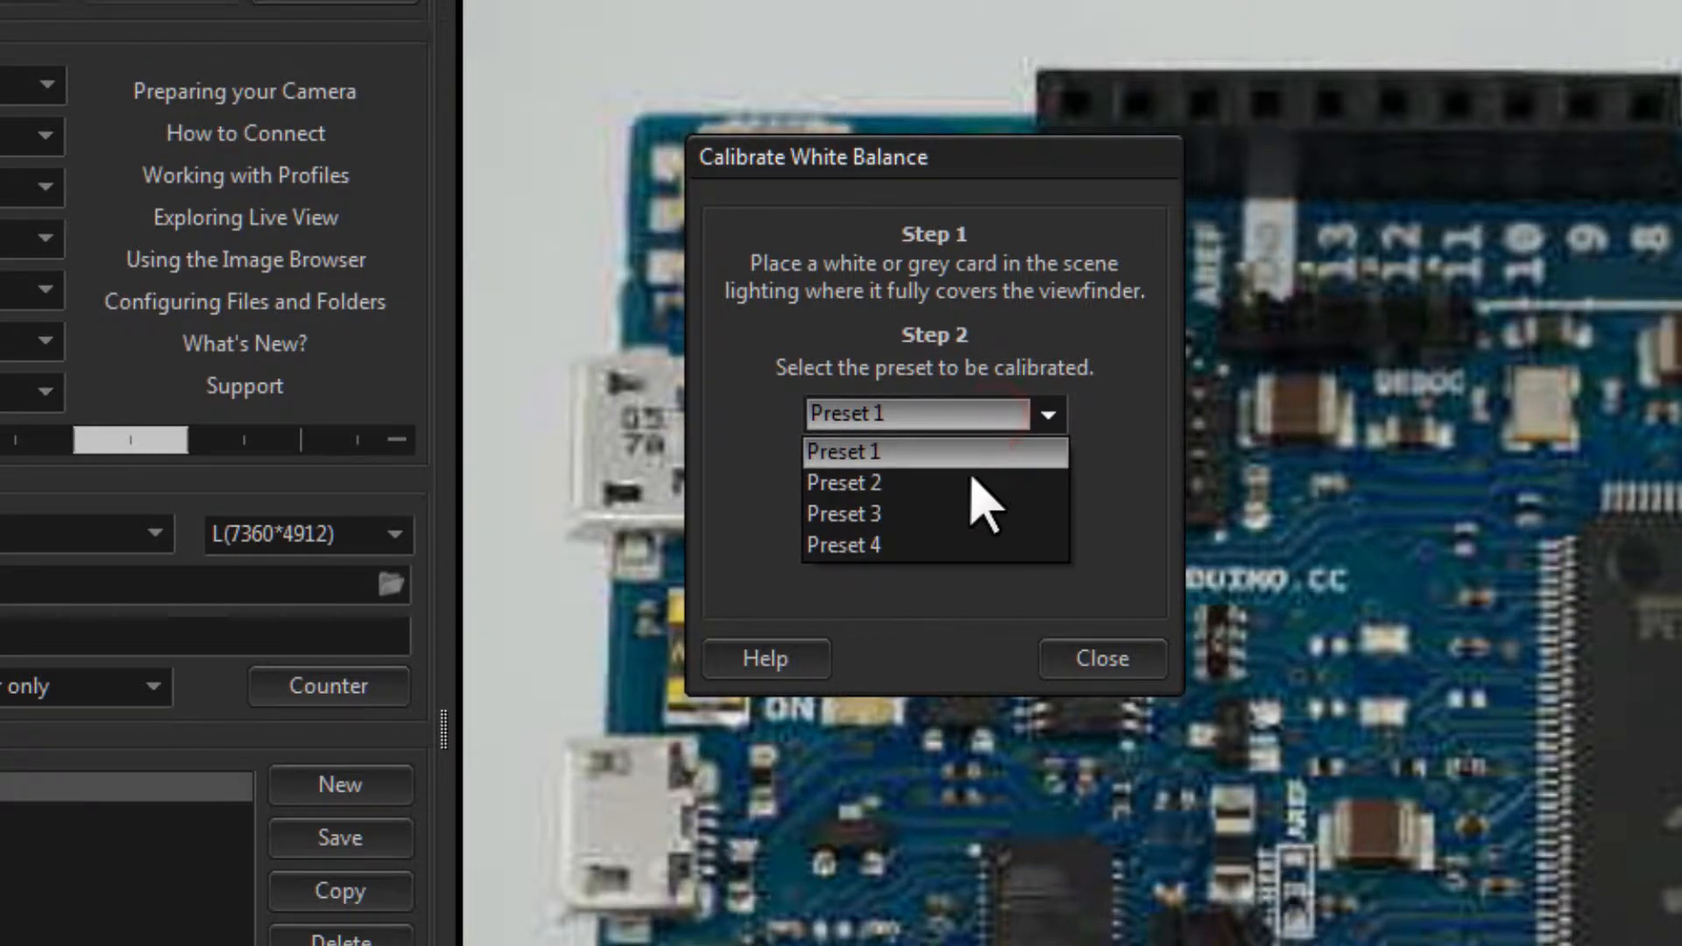
left_click(843, 483)
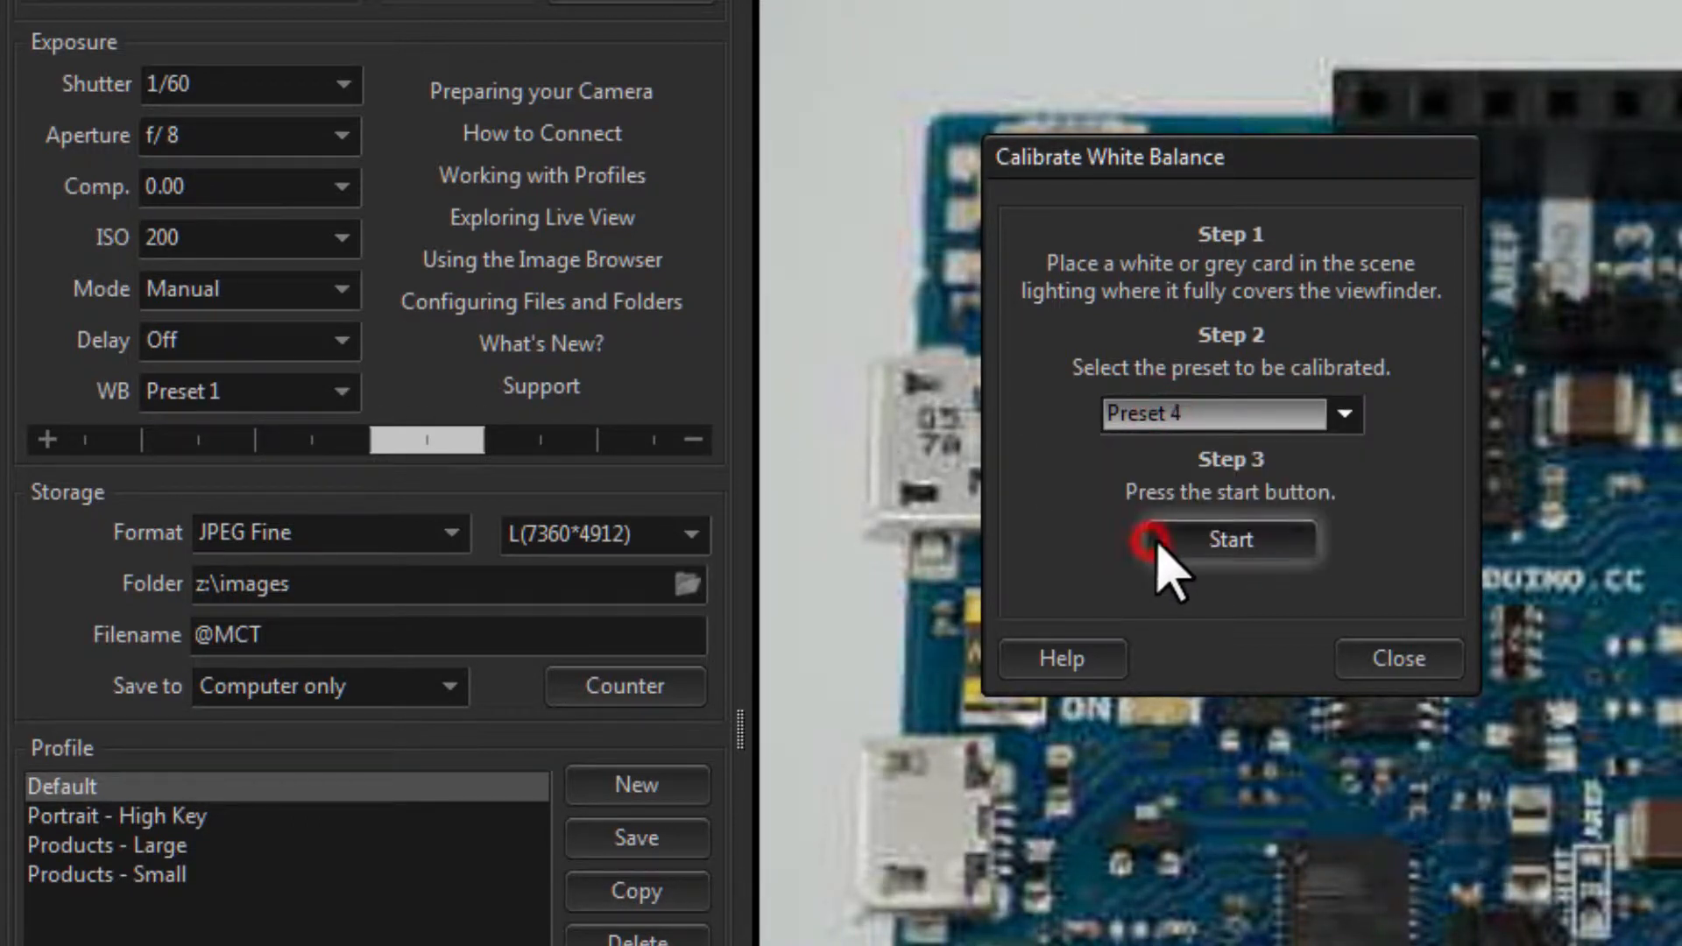
mouse_move(1264, 451)
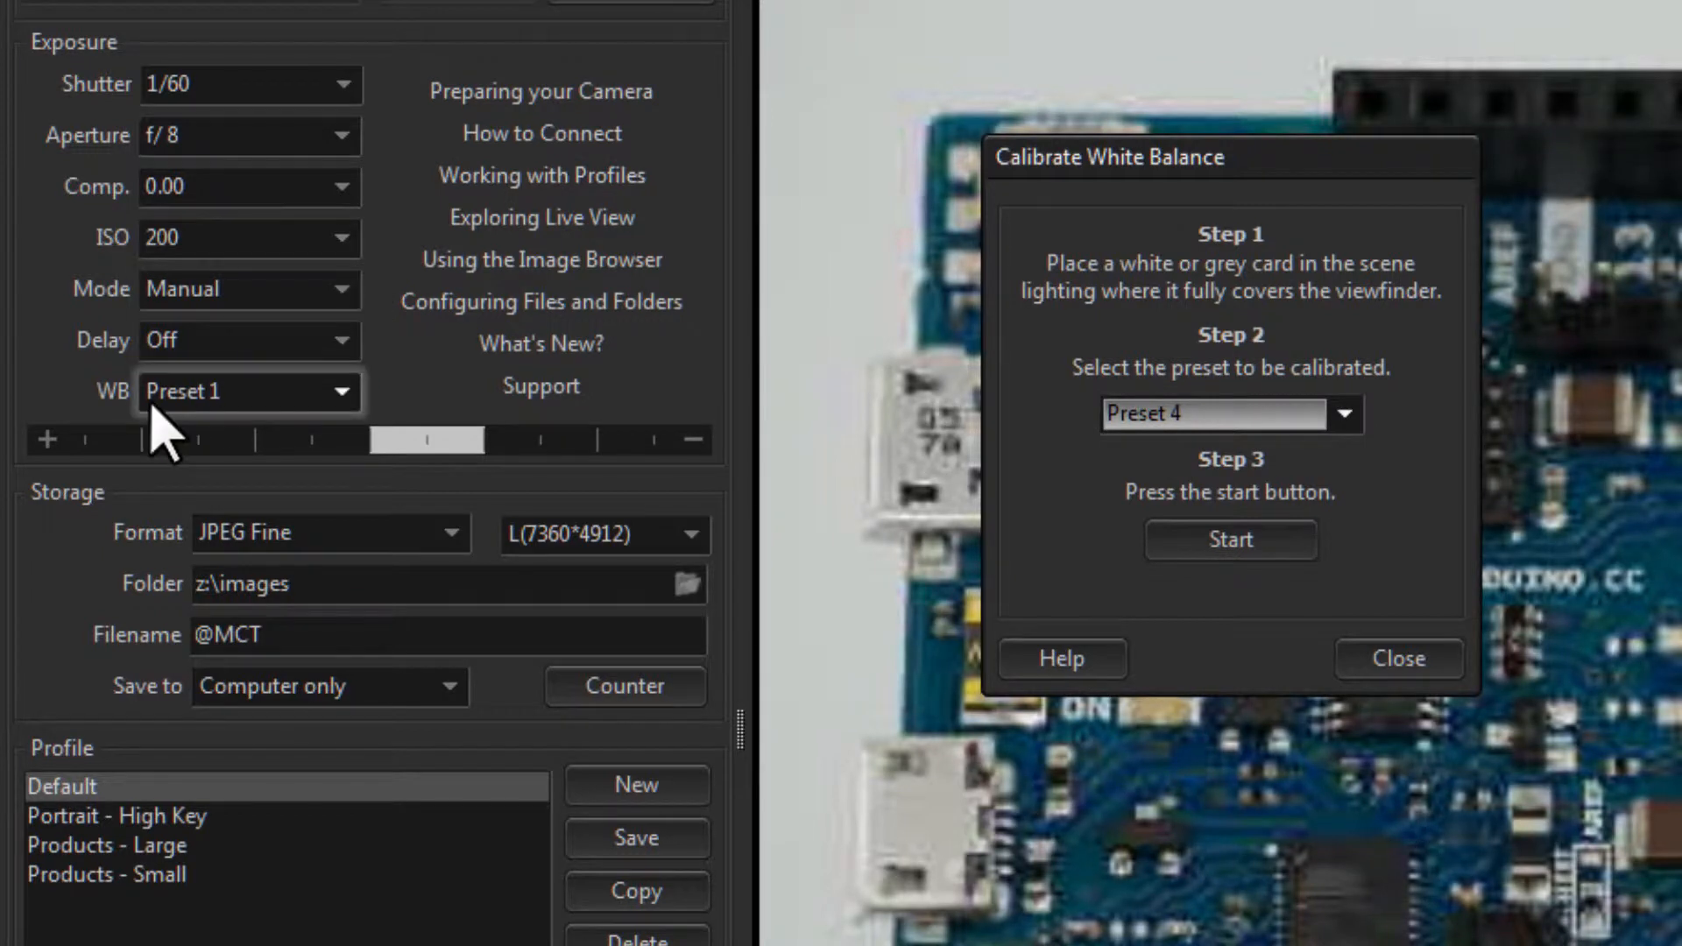
mouse_move(198, 451)
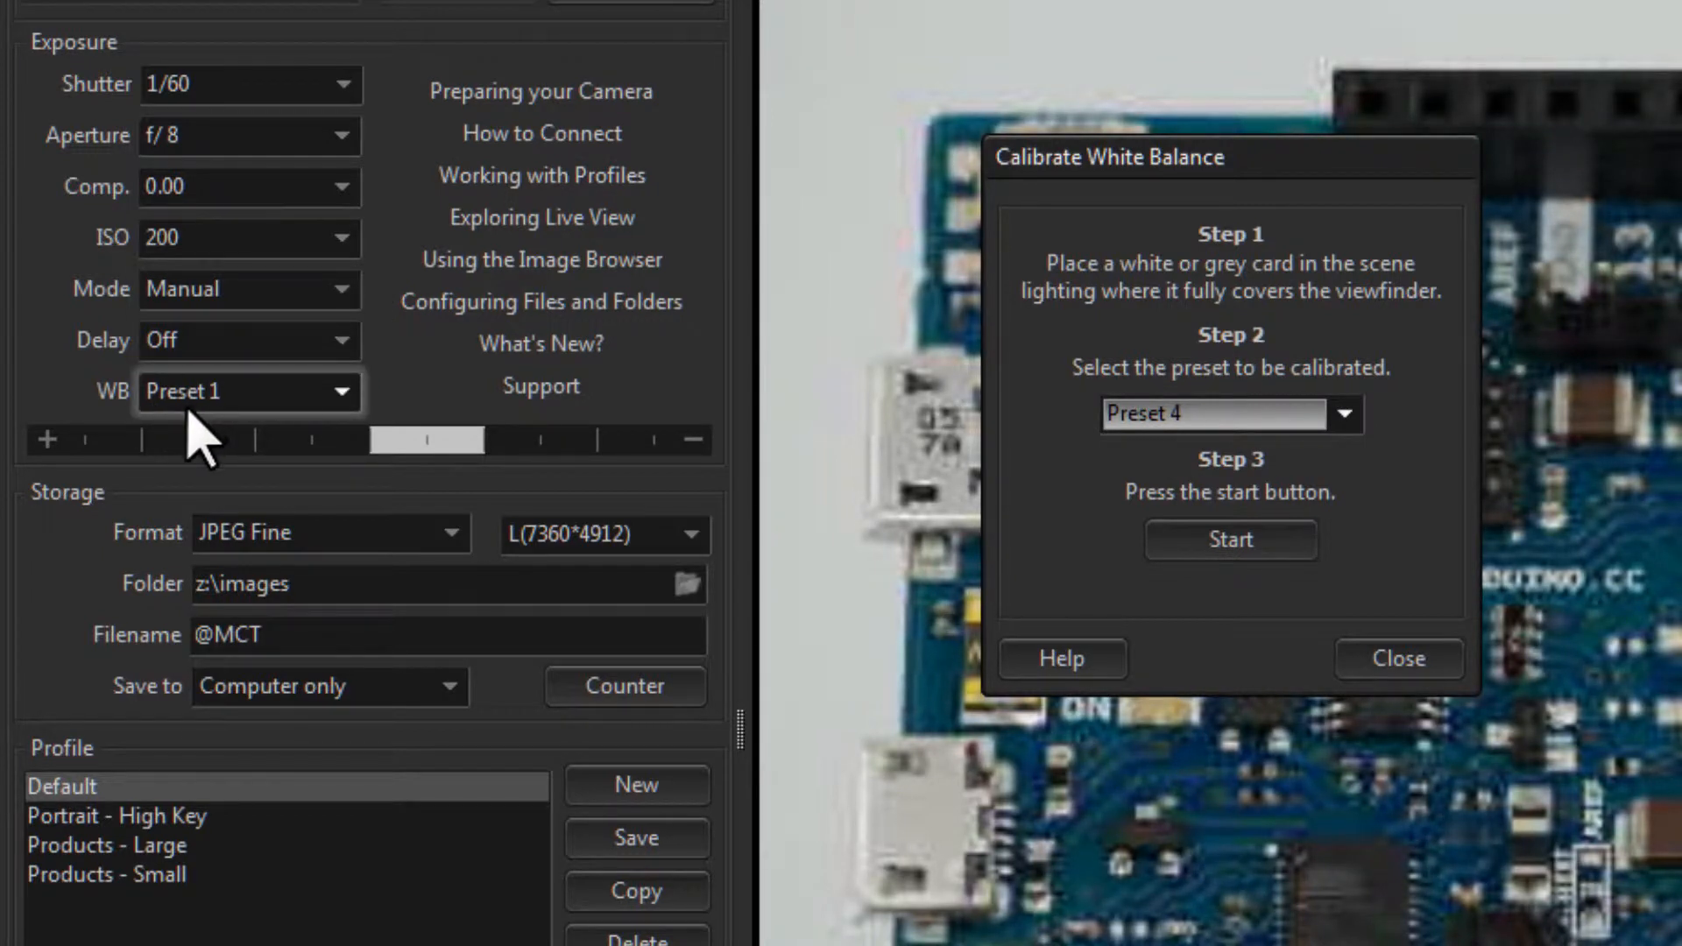
mouse_move(228, 440)
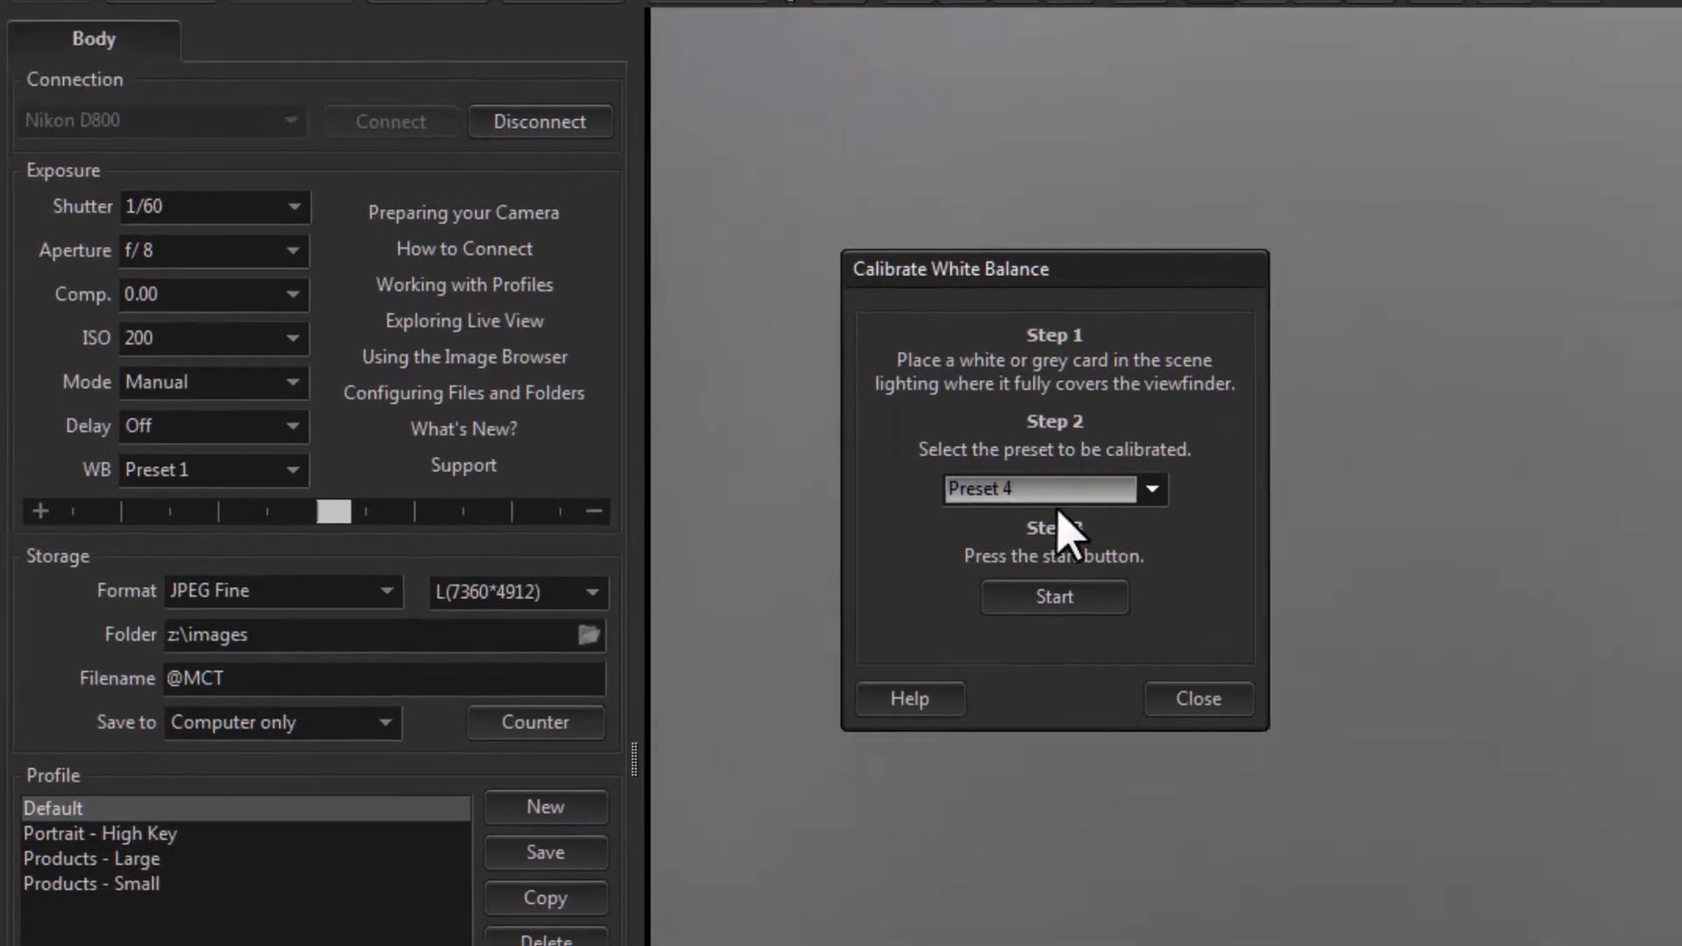
- Run the calibration from the grey card so Preset 4 succeeds and becomes the current white balance
left_click(1053, 596)
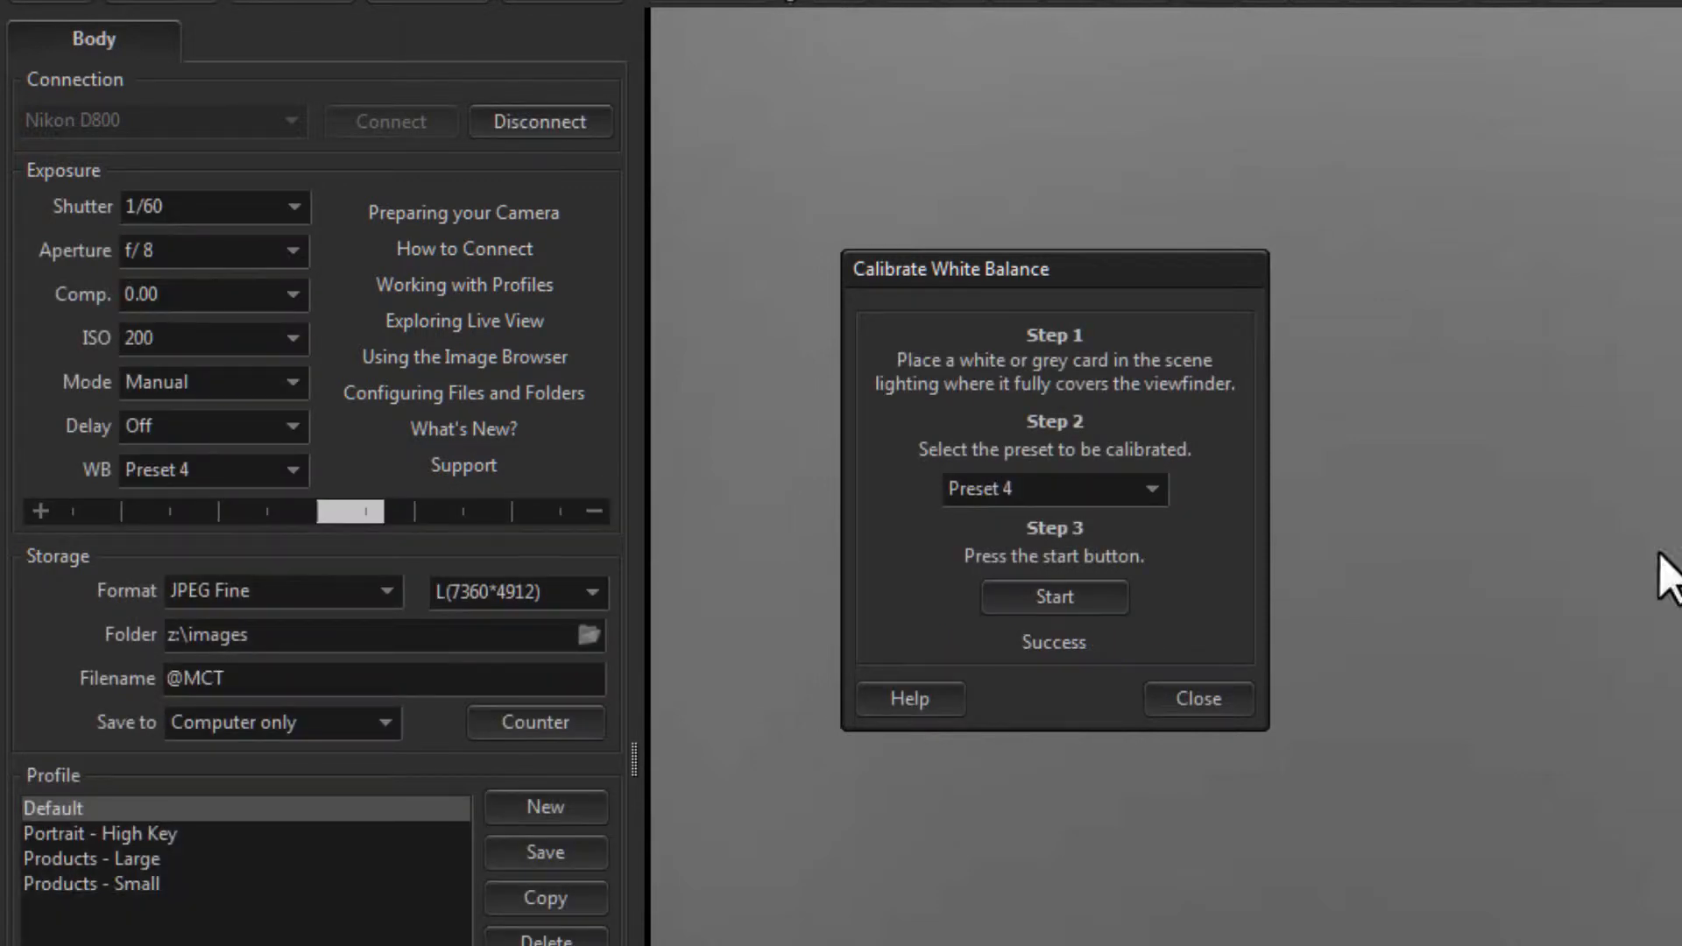
mouse_move(1097, 682)
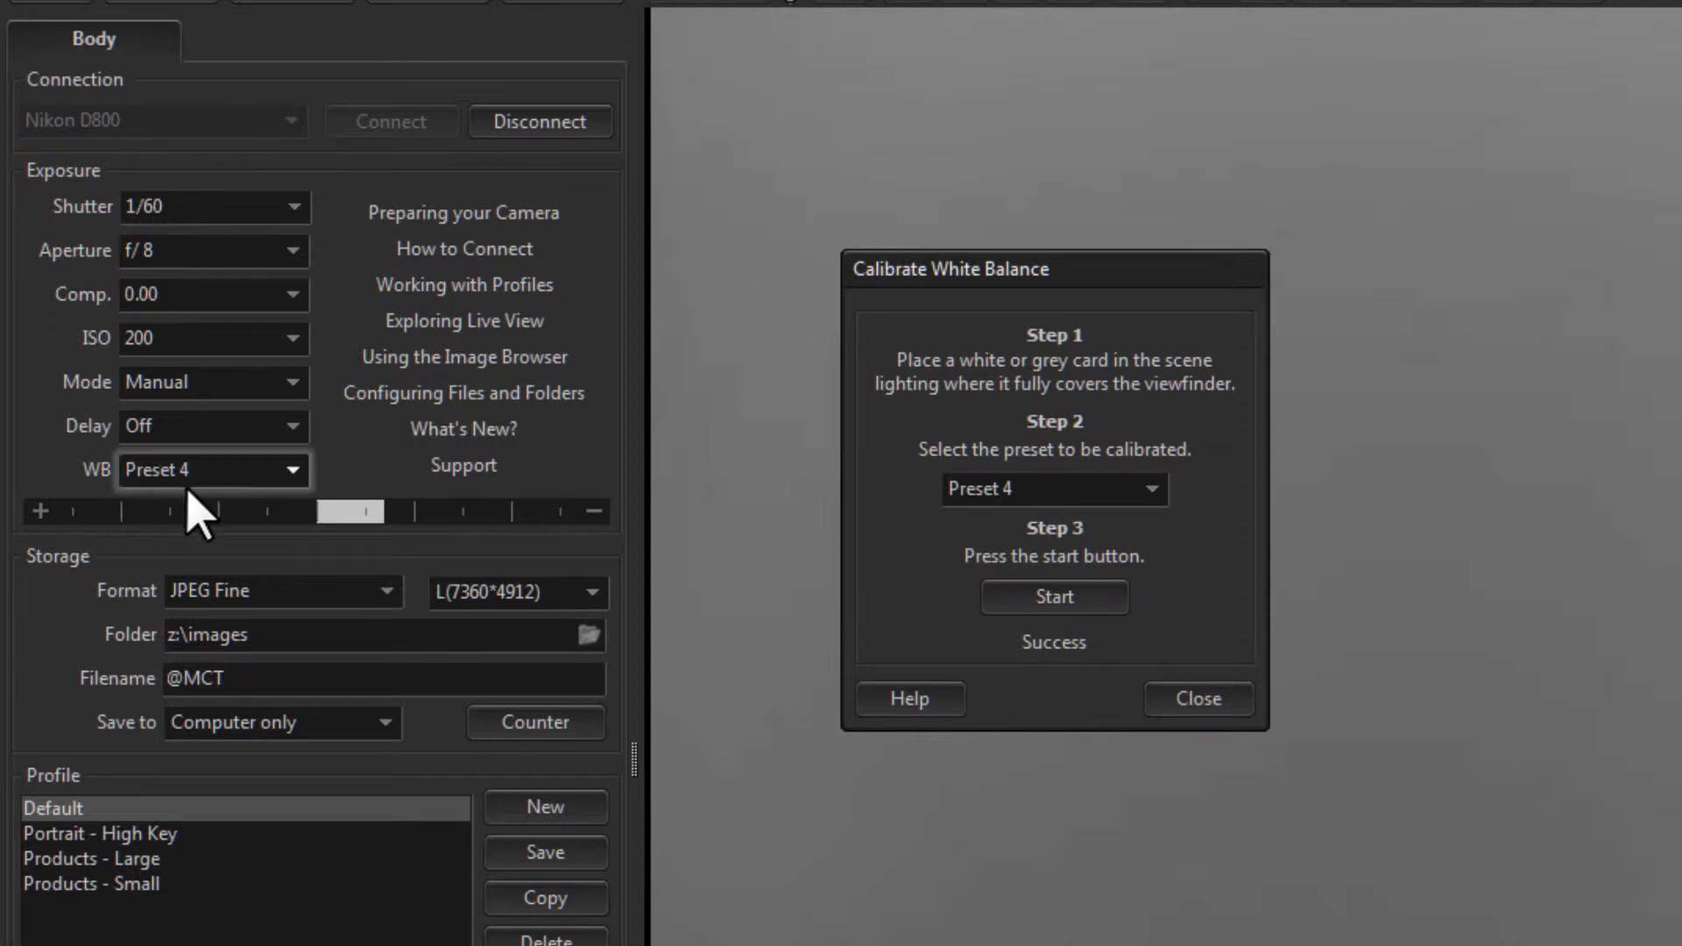
mouse_move(1111, 654)
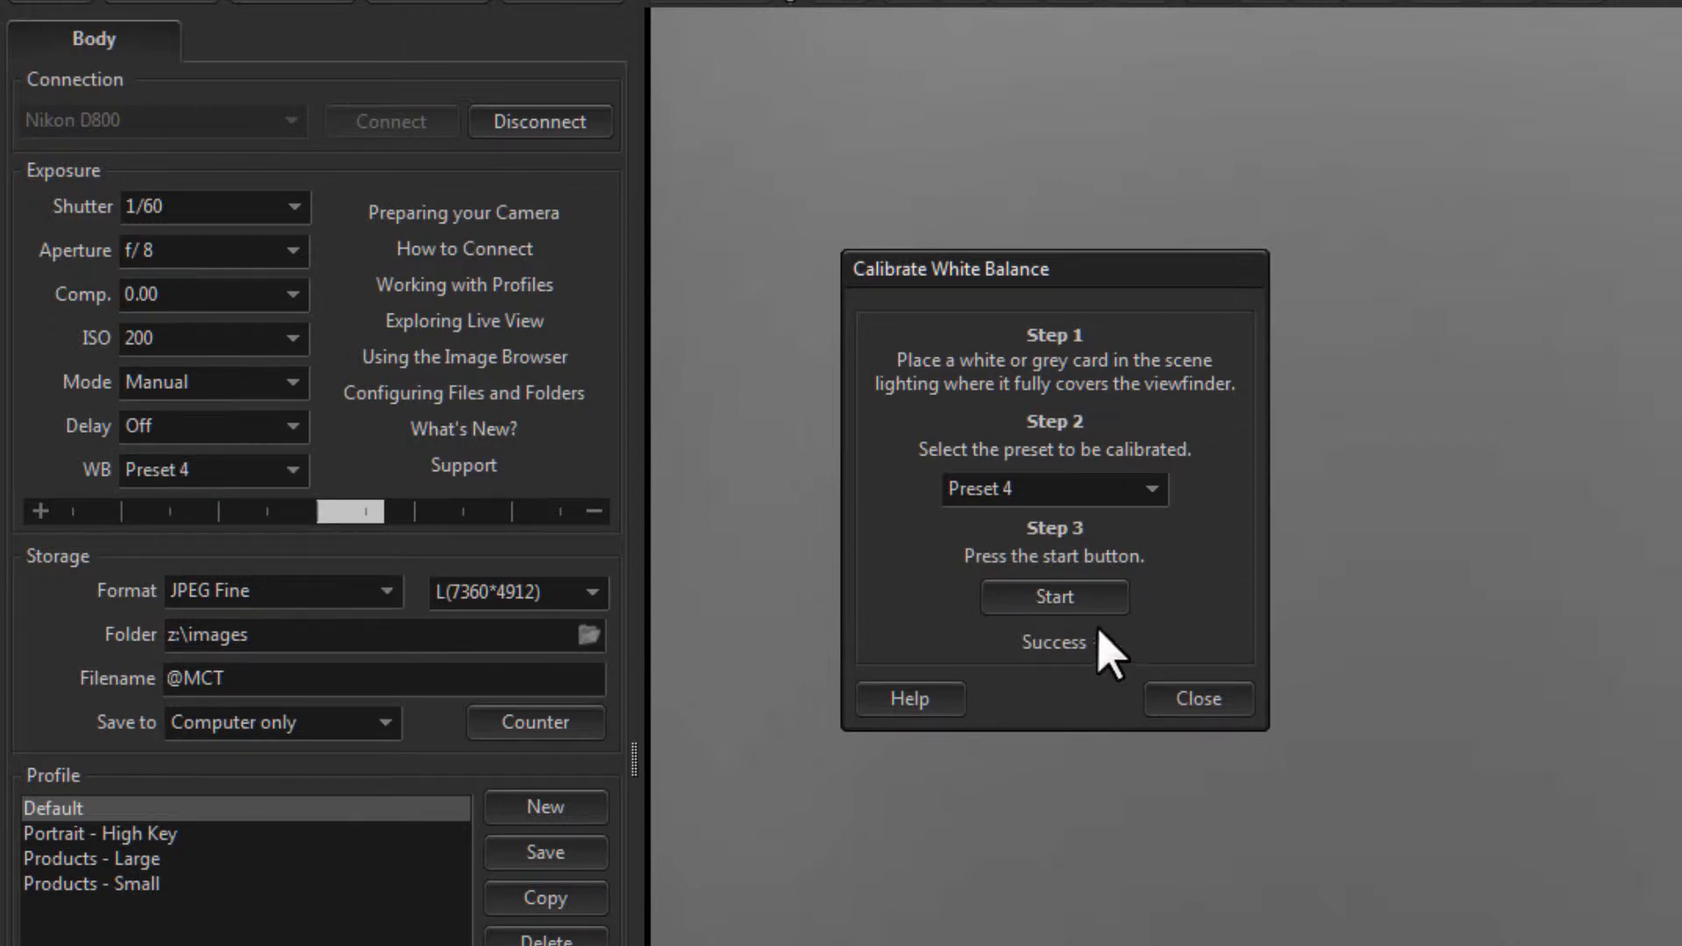
mouse_move(1077, 673)
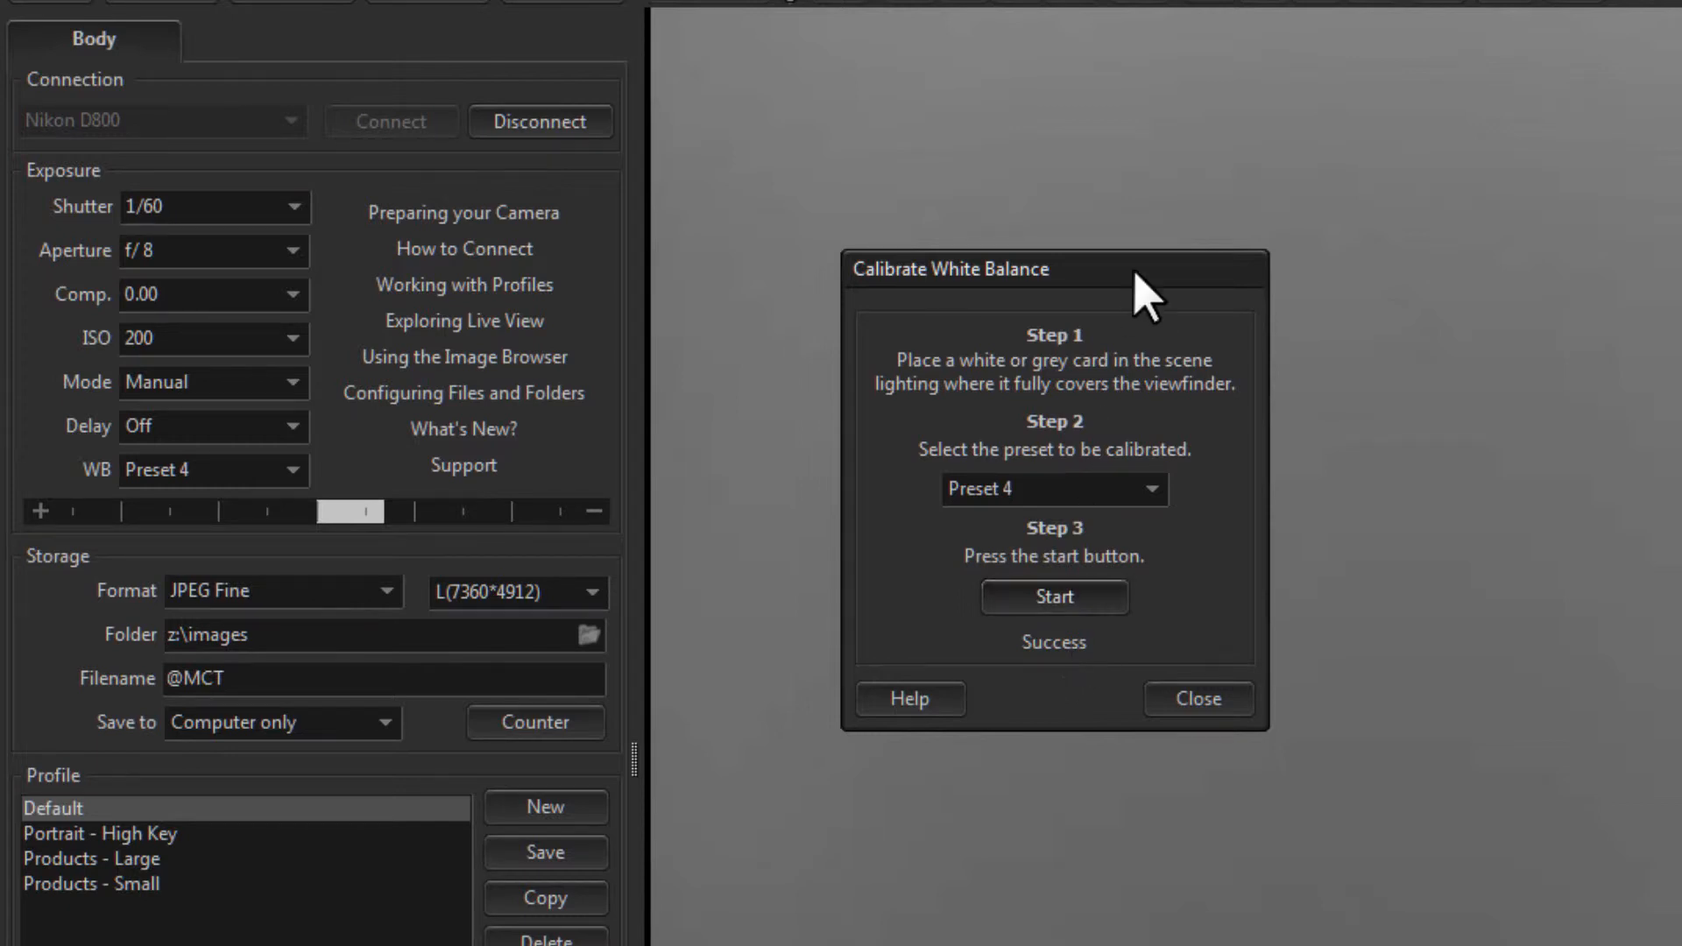
- Dismiss the Calibrate White Balance dialog, returning to the live feed with WB at Preset 4
left_click(1199, 699)
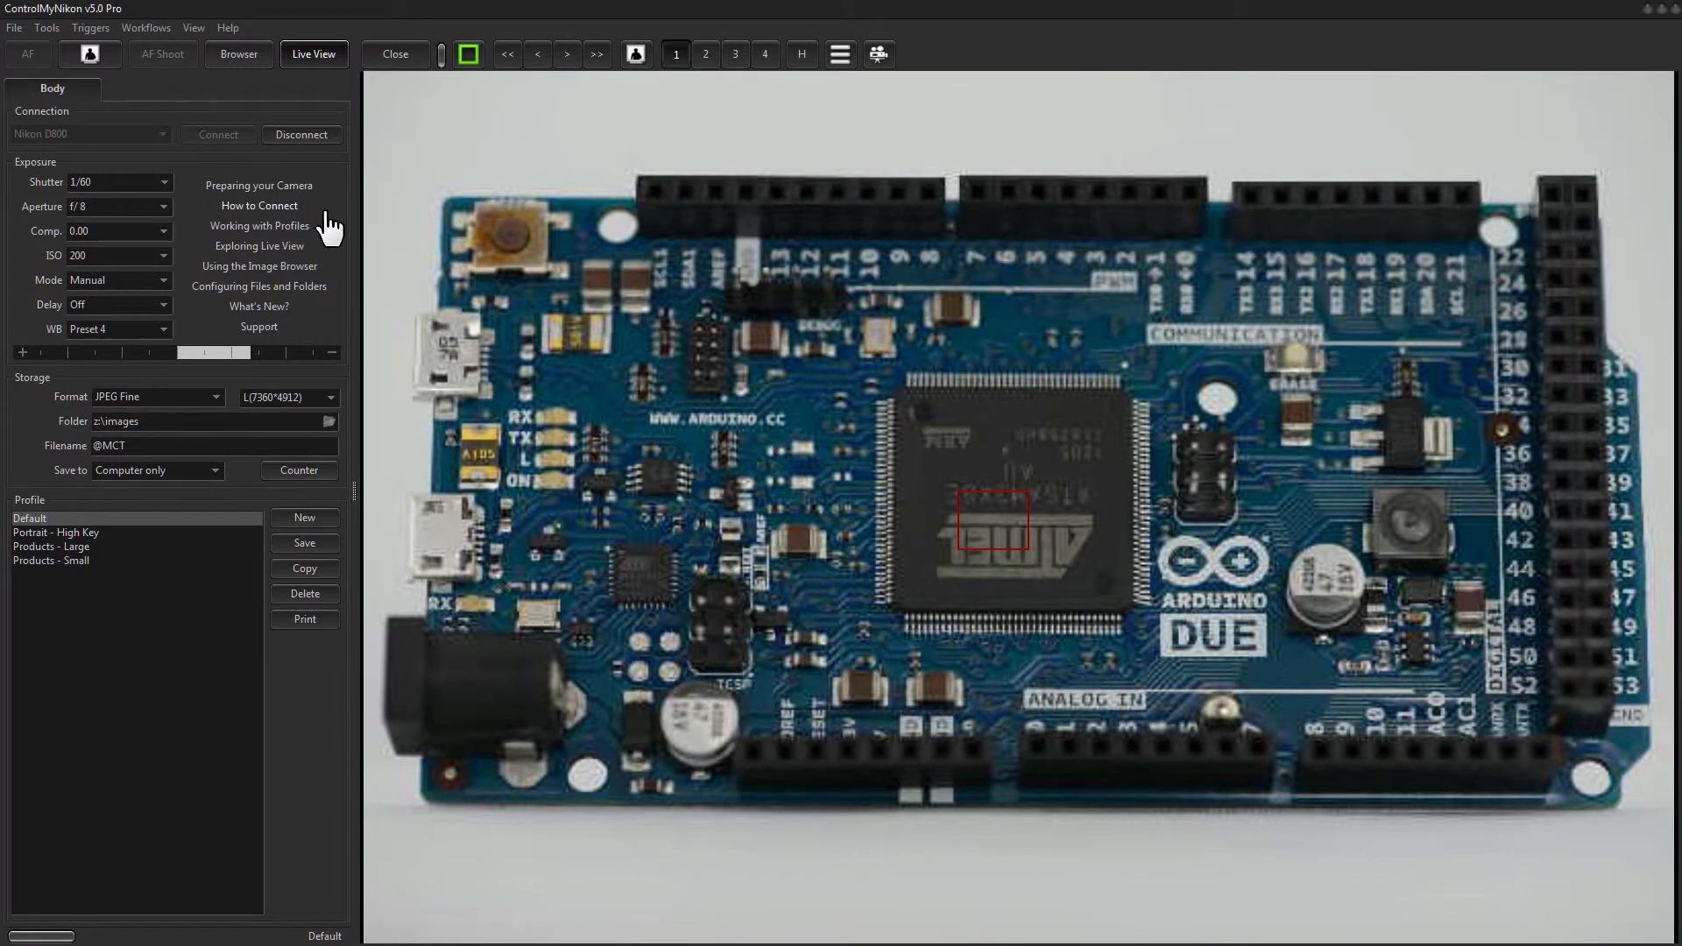
mouse_move(54, 349)
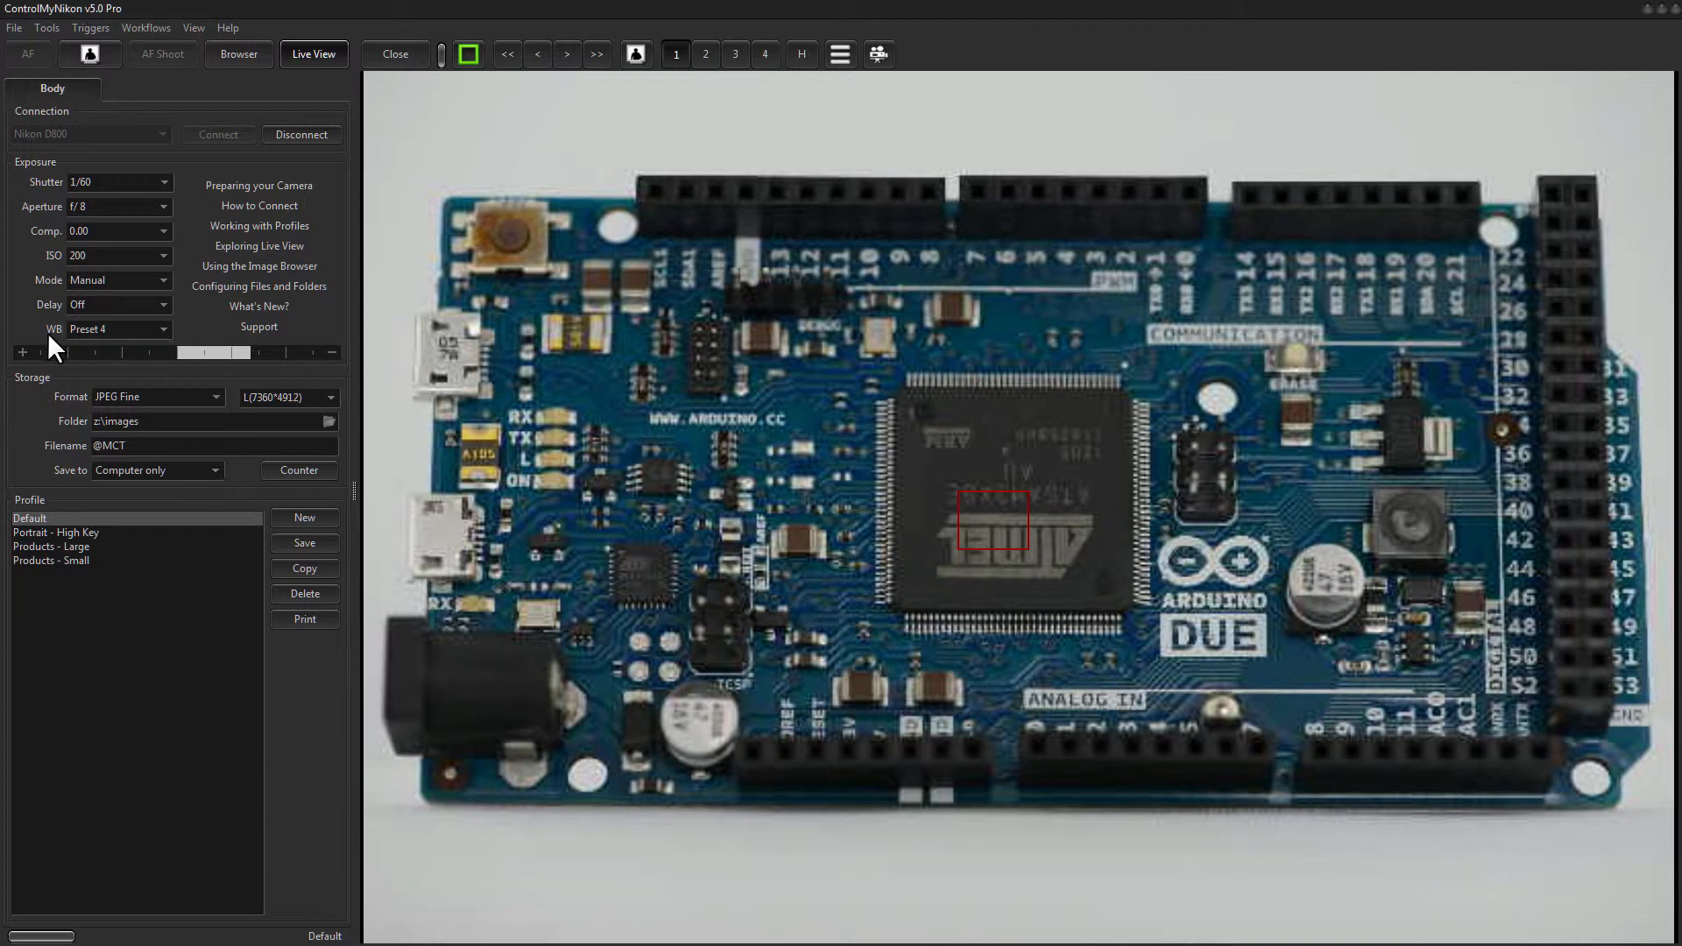
left_click(161, 330)
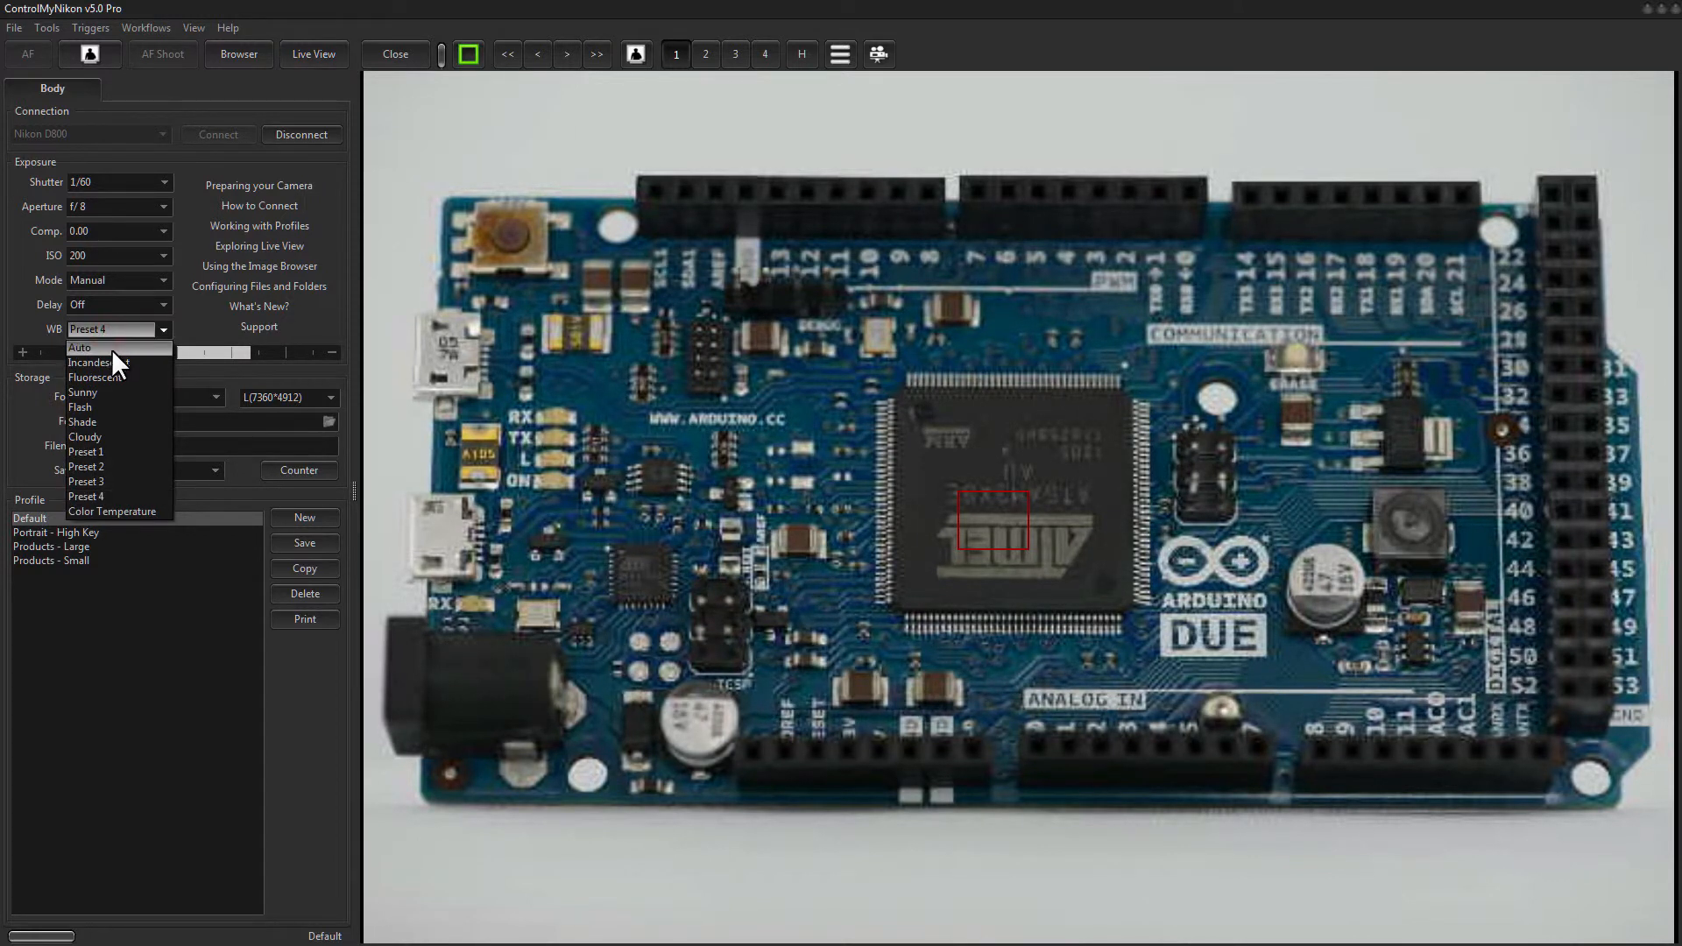
left_click(101, 330)
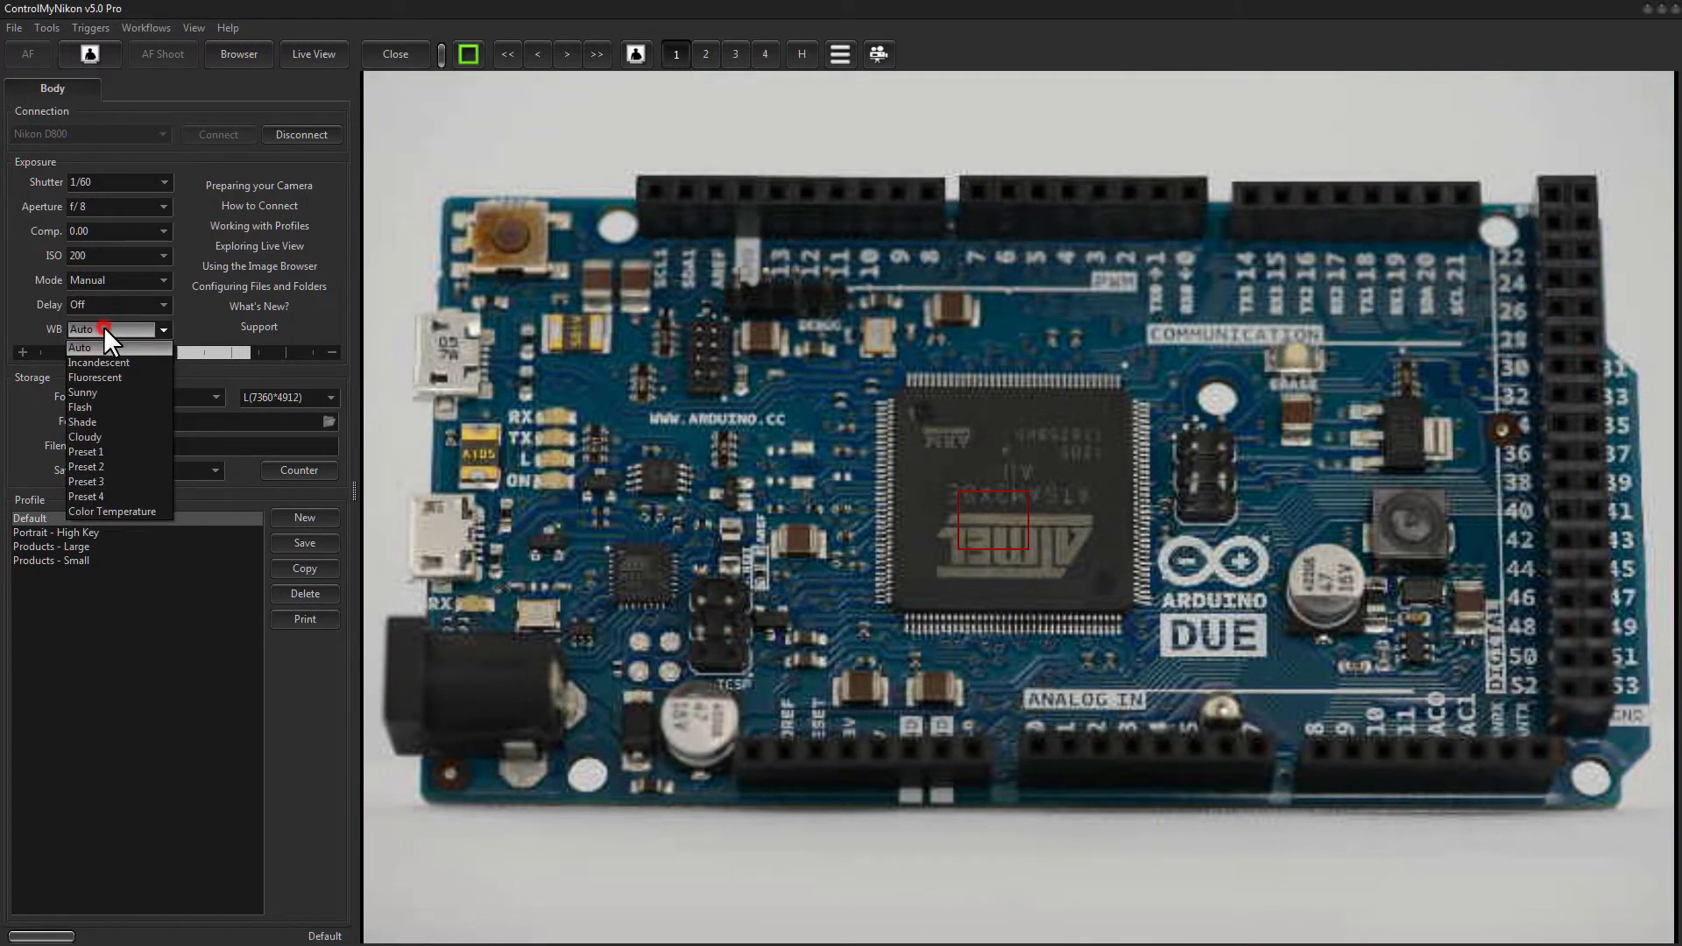
left_click(83, 393)
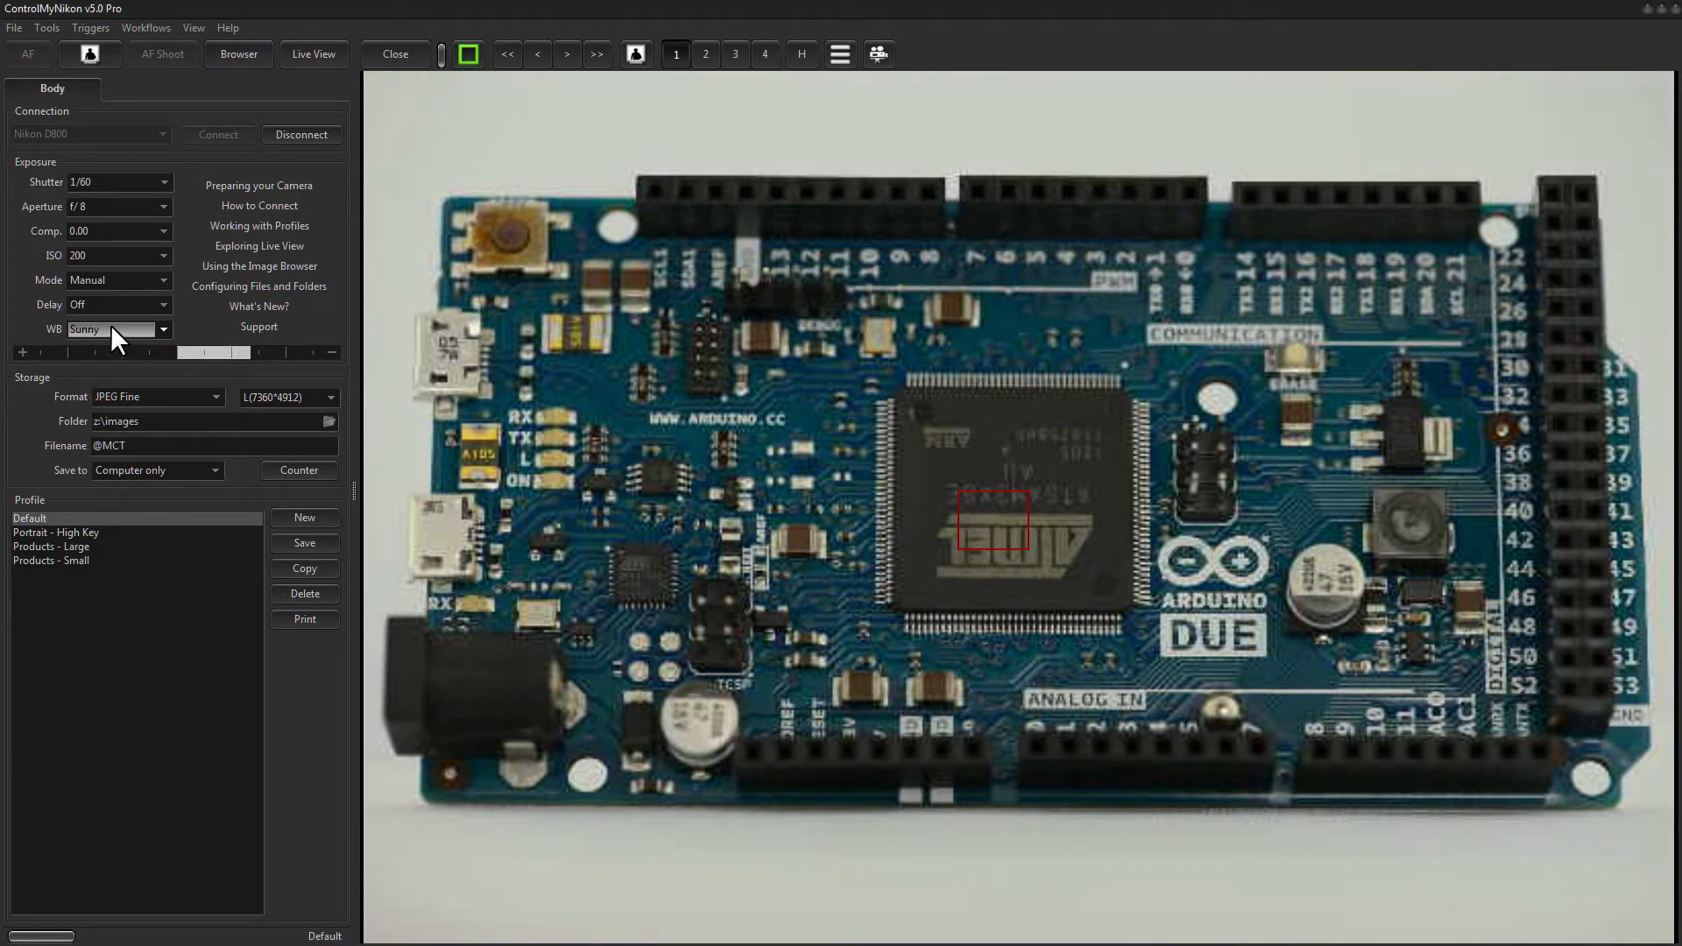
left_click(118, 330)
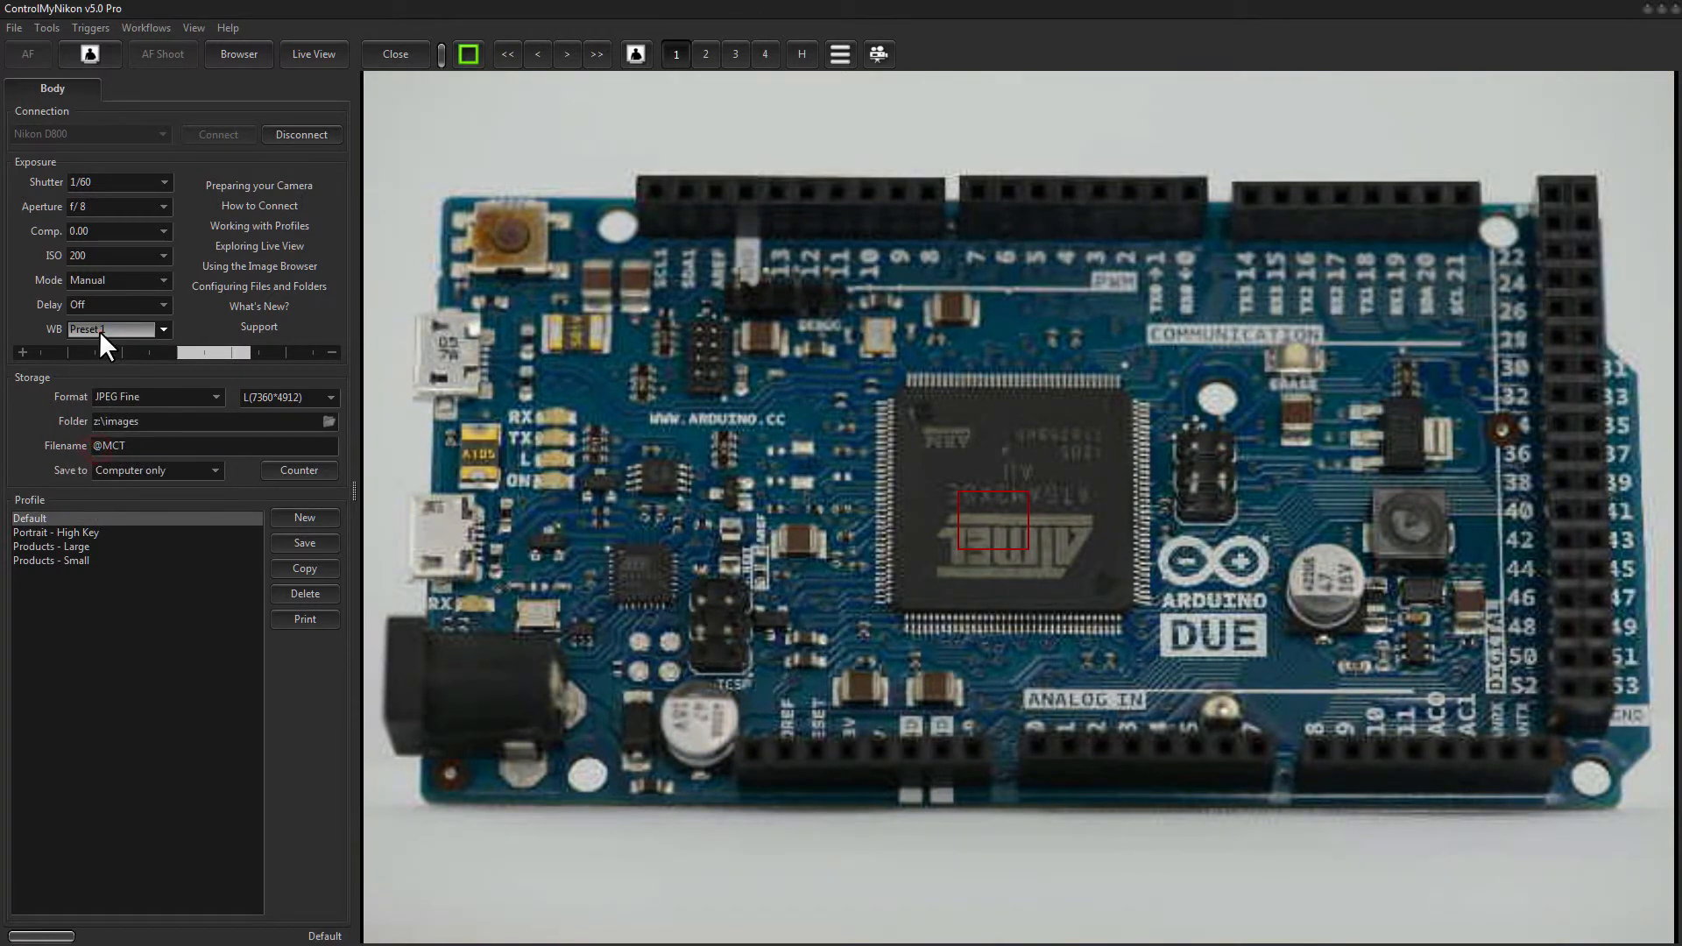
left_click(117, 328)
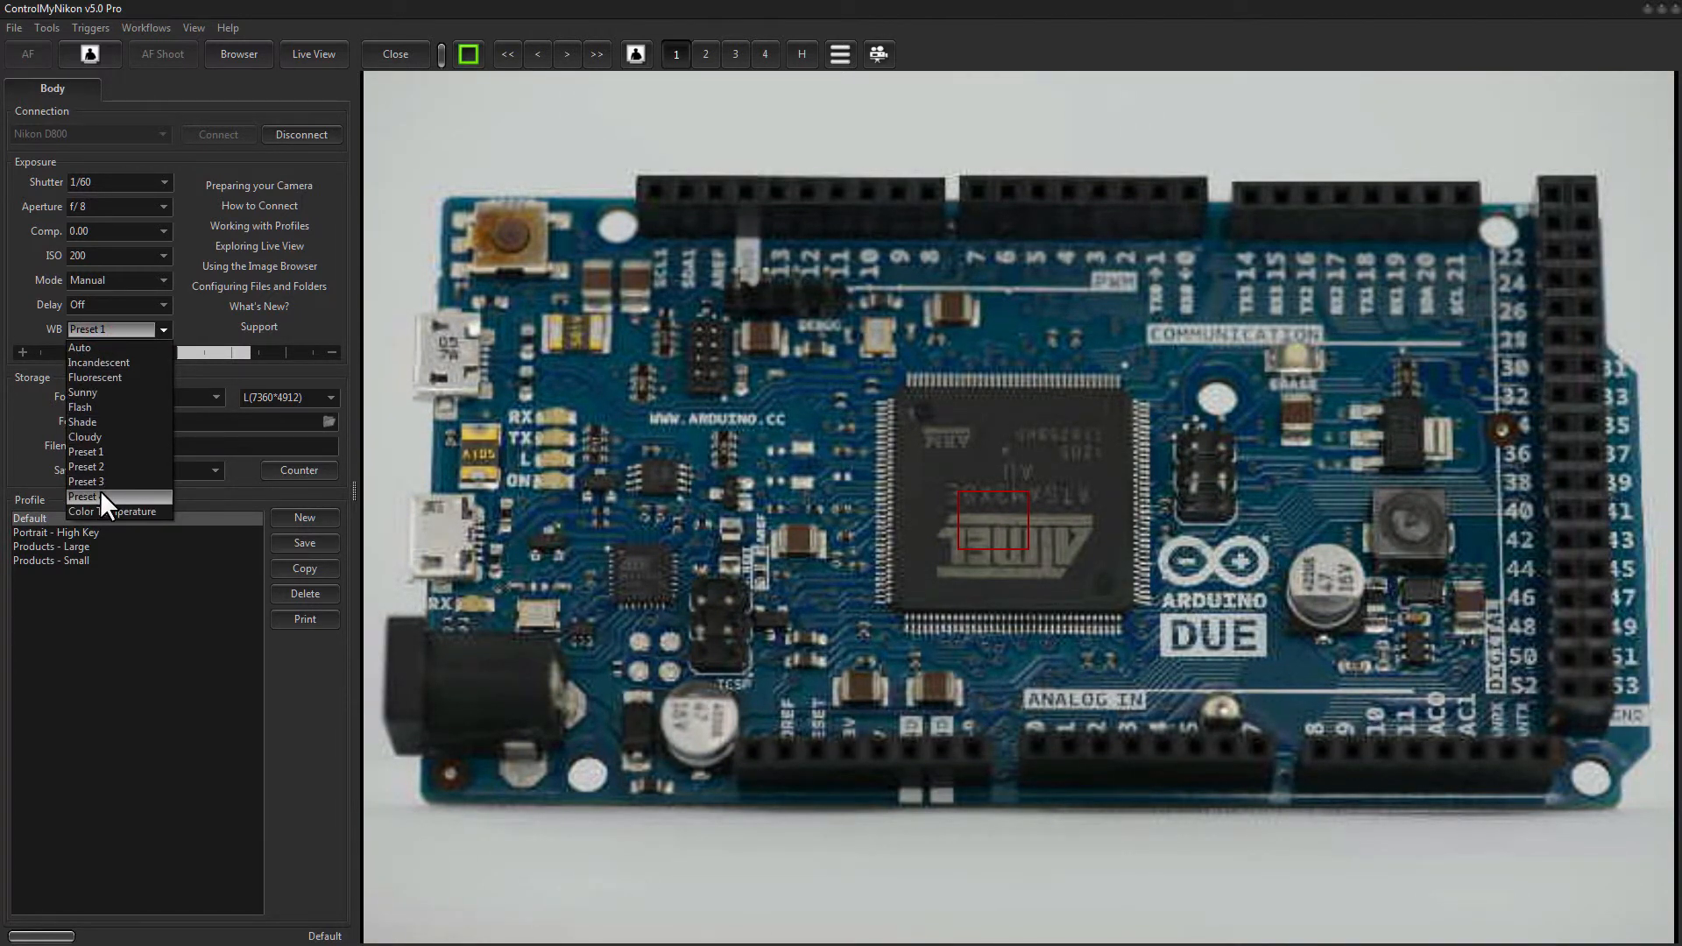
left_click(86, 496)
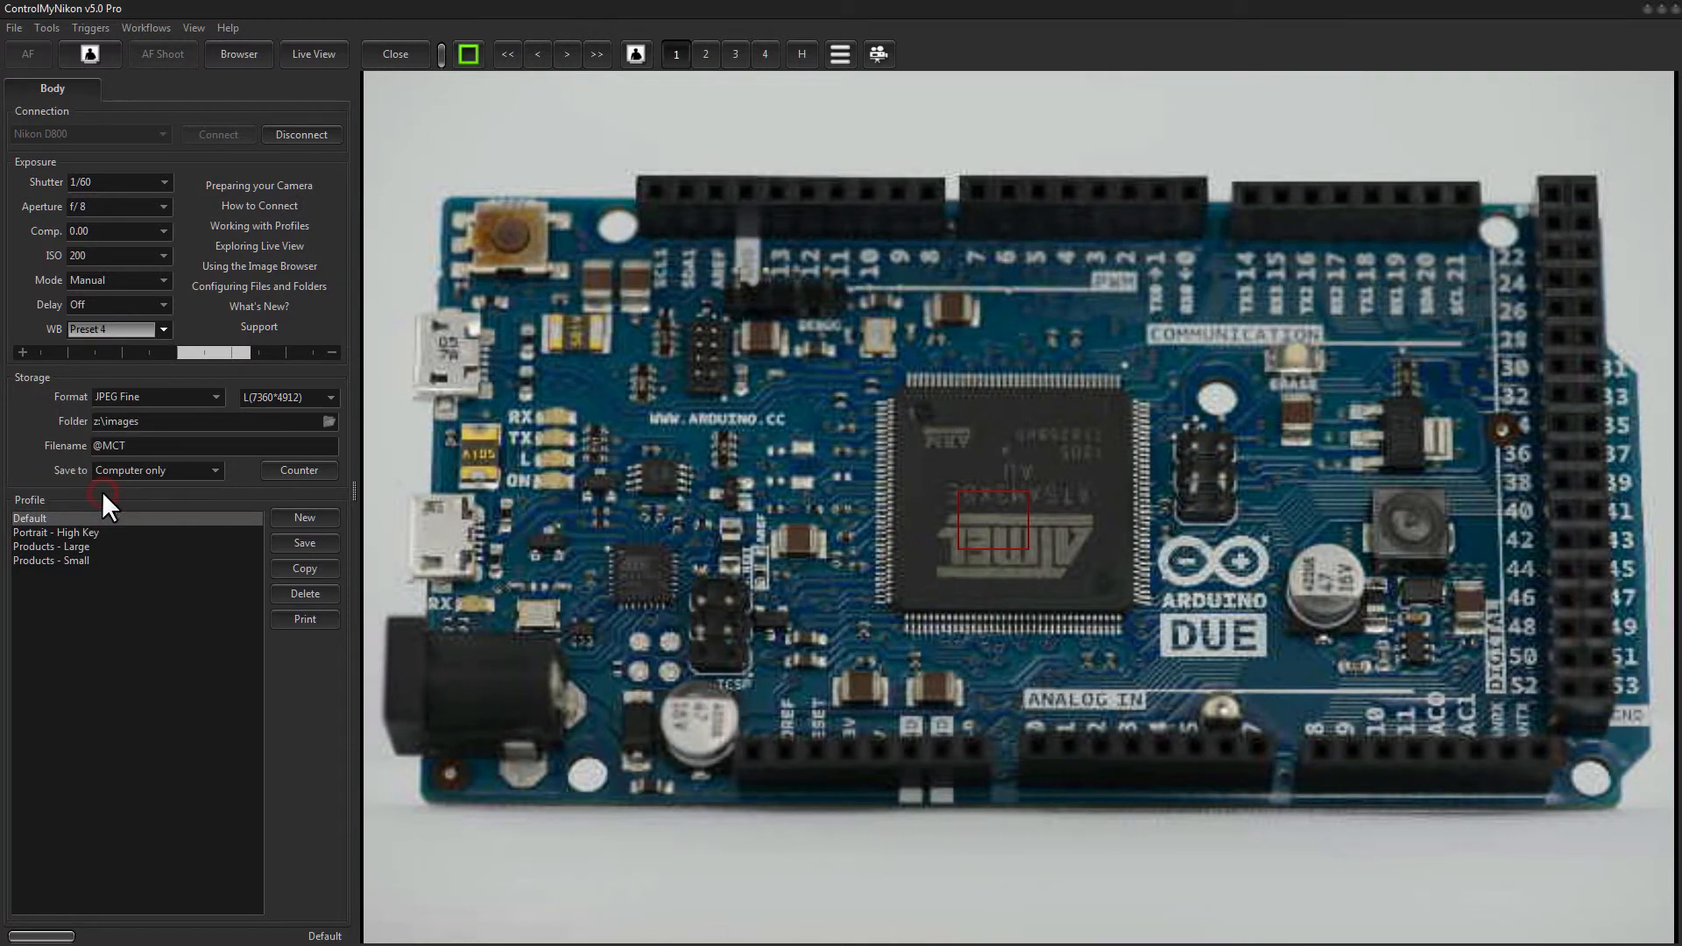
mouse_move(217, 133)
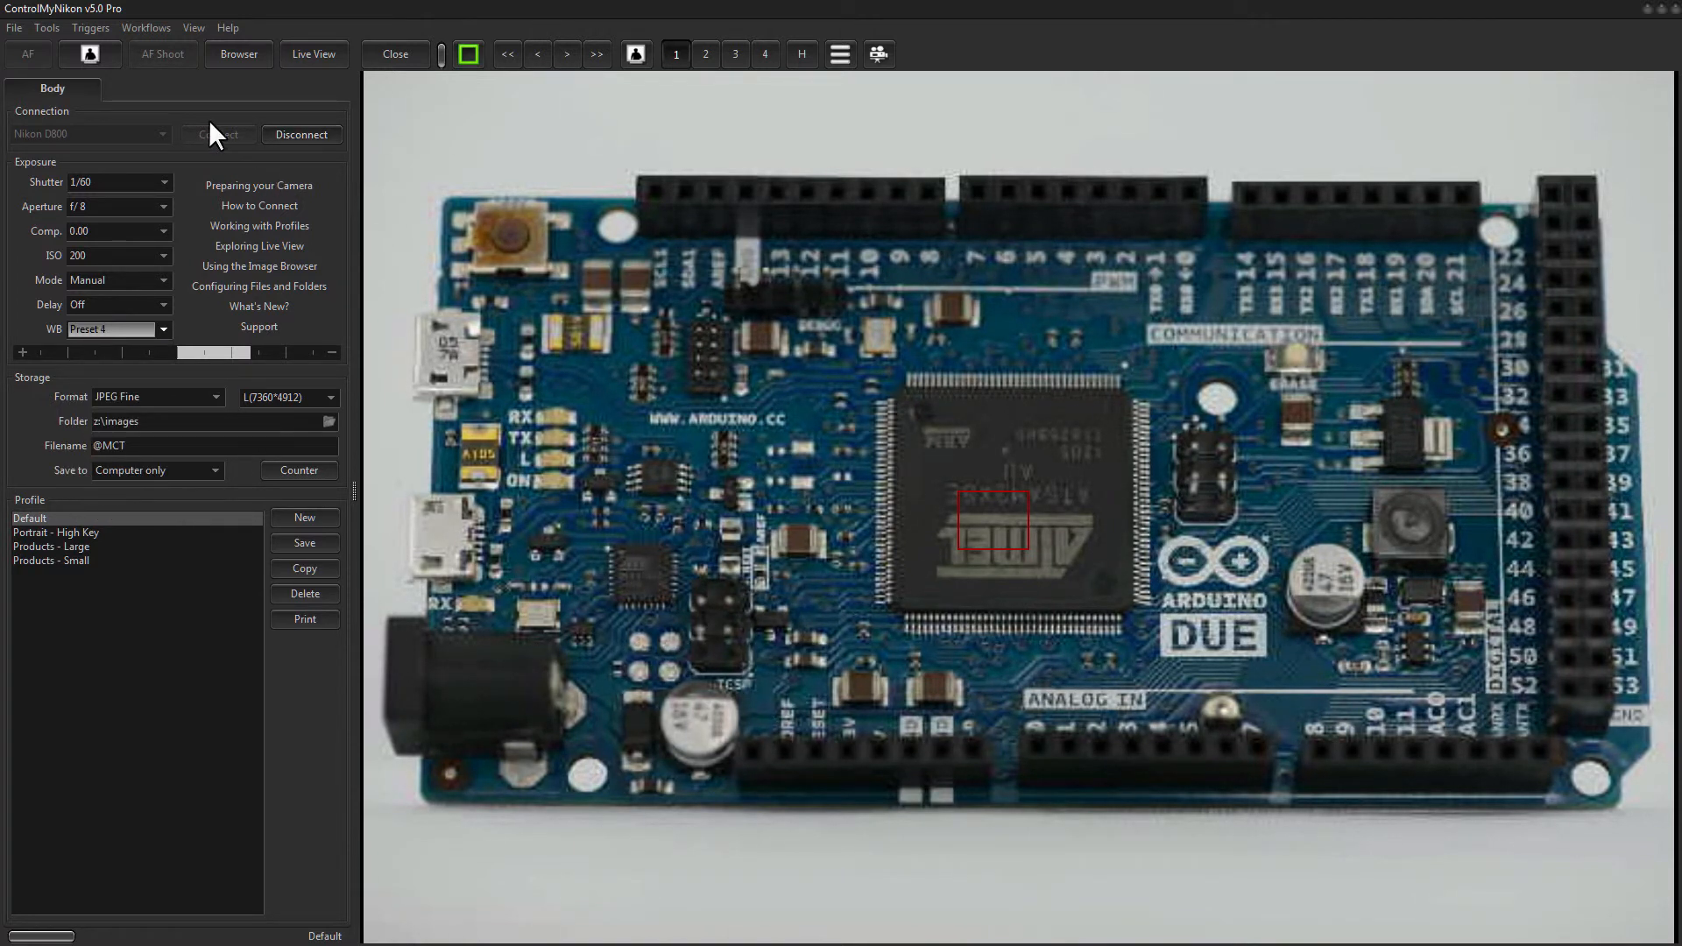
mouse_move(180, 115)
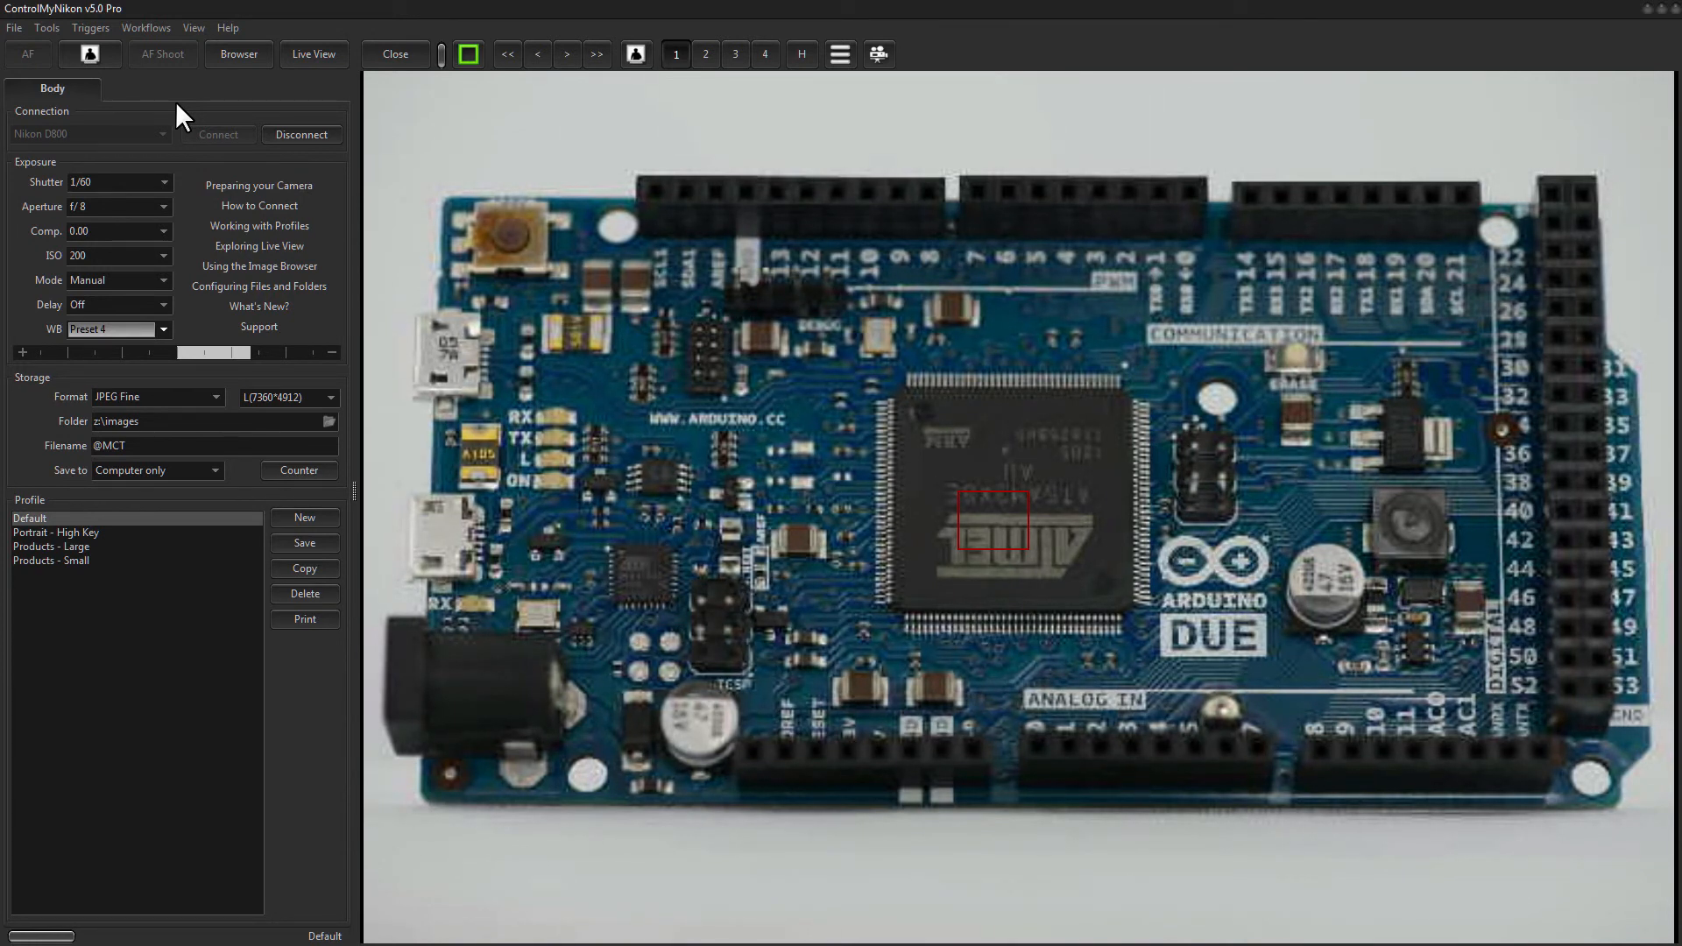
mouse_move(303, 23)
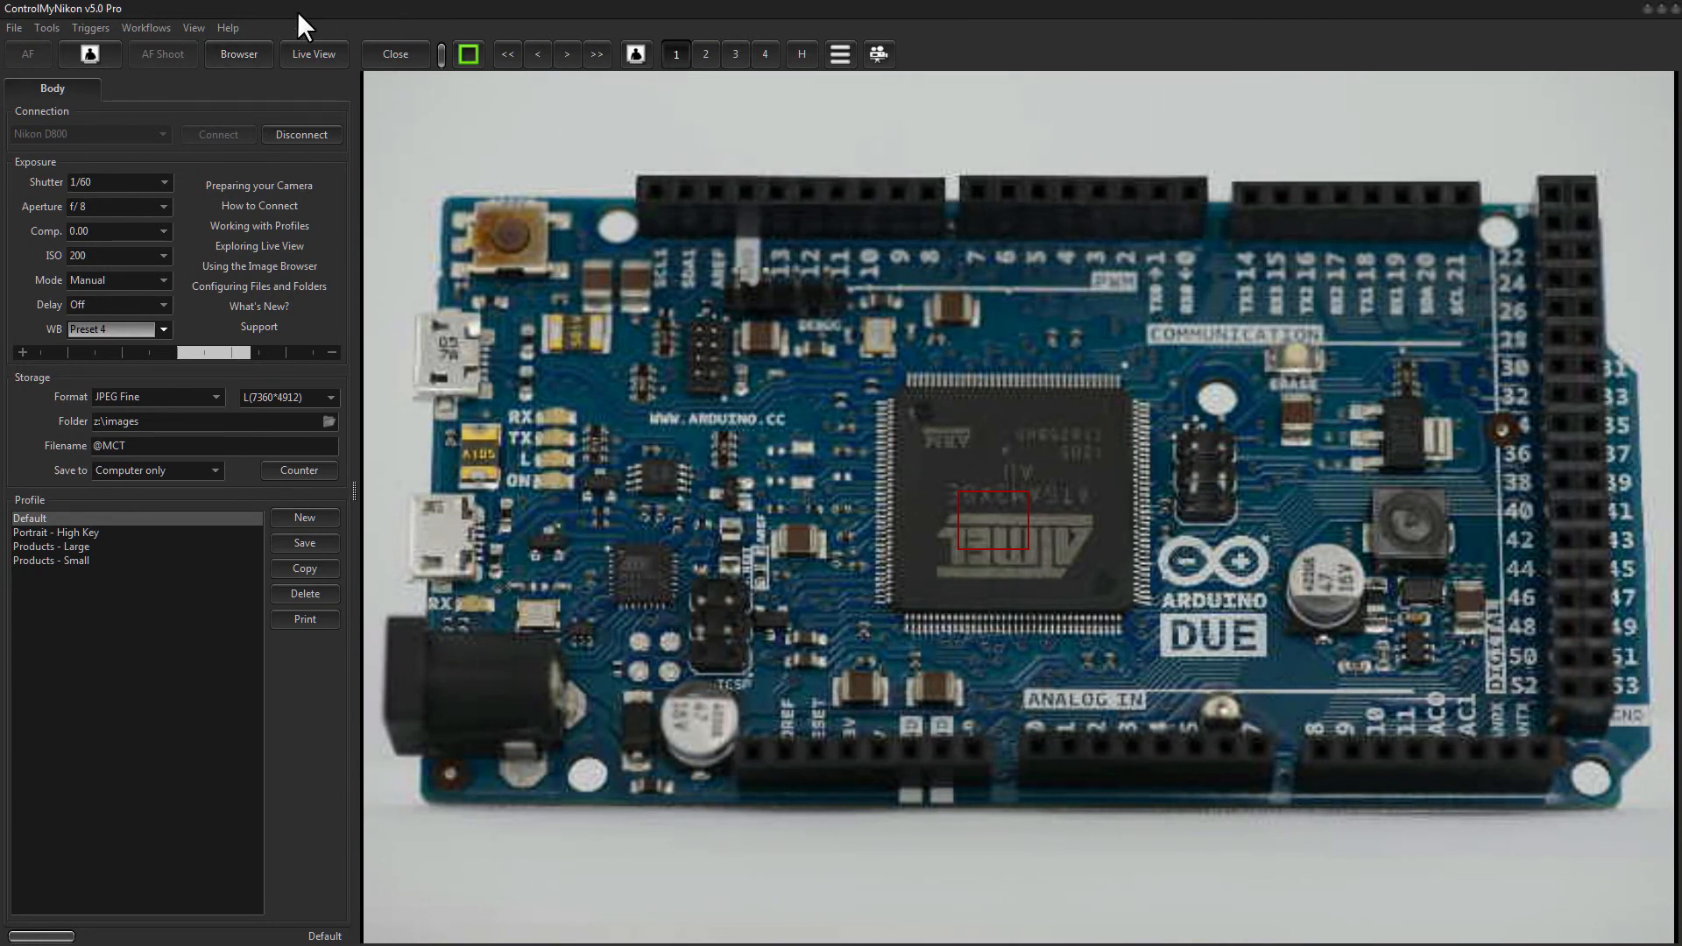